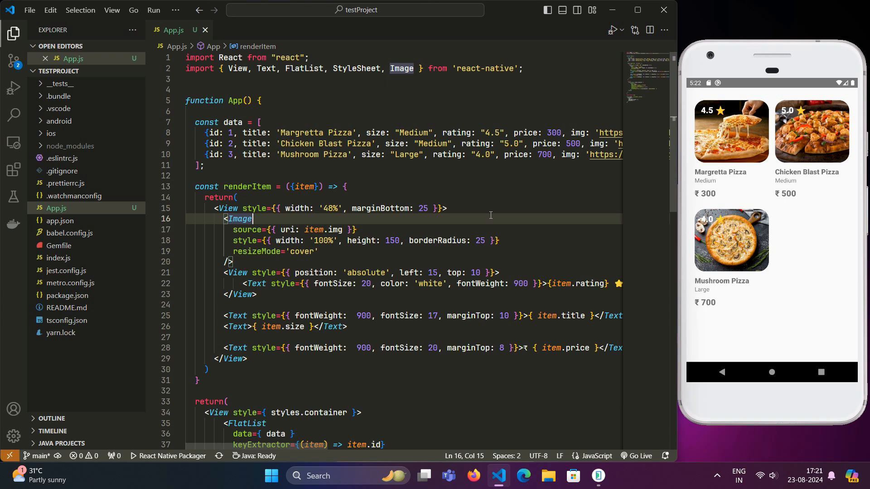
- Add <Text>Text</Text> on a new line after the FlatList and reload the emulator preview
scroll("down", 3)
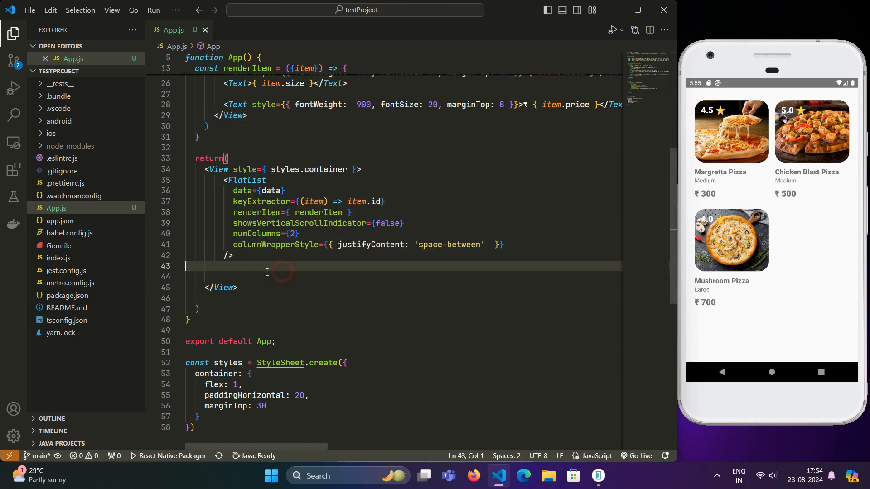
left_click(228, 278)
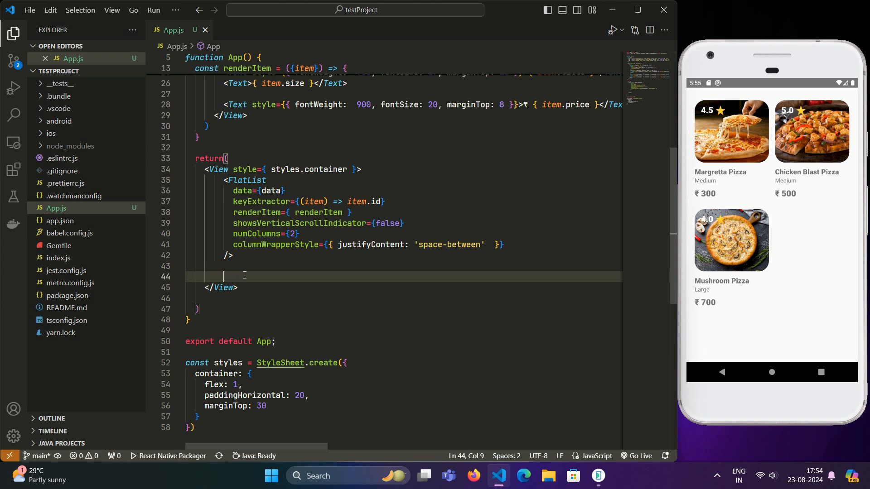
mouse_move(773, 227)
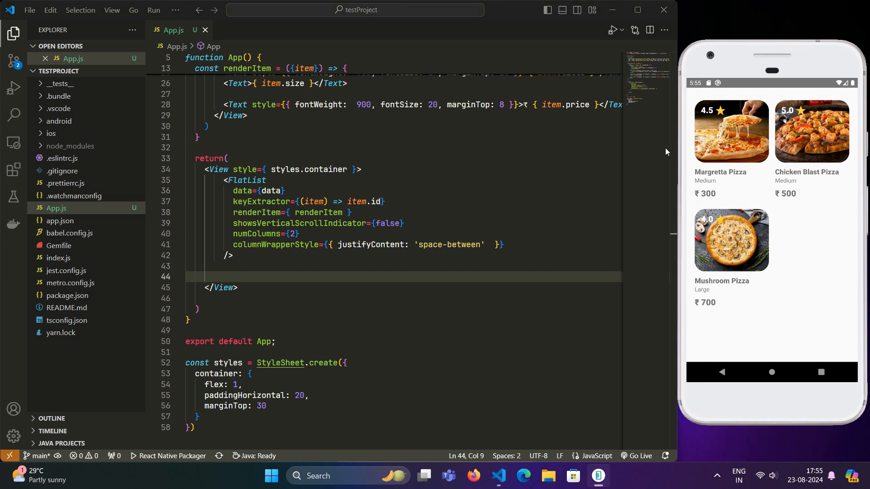
left_click(224, 276)
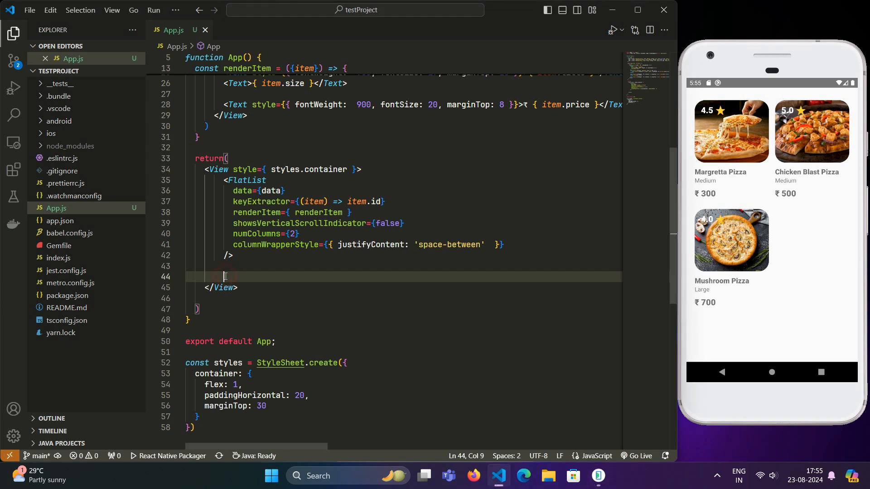
type("Text>Text</Text>")
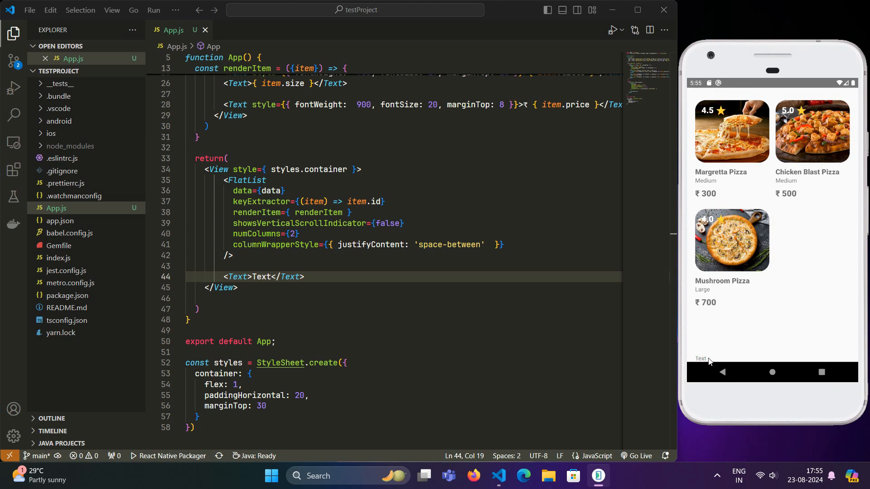
mouse_move(342, 61)
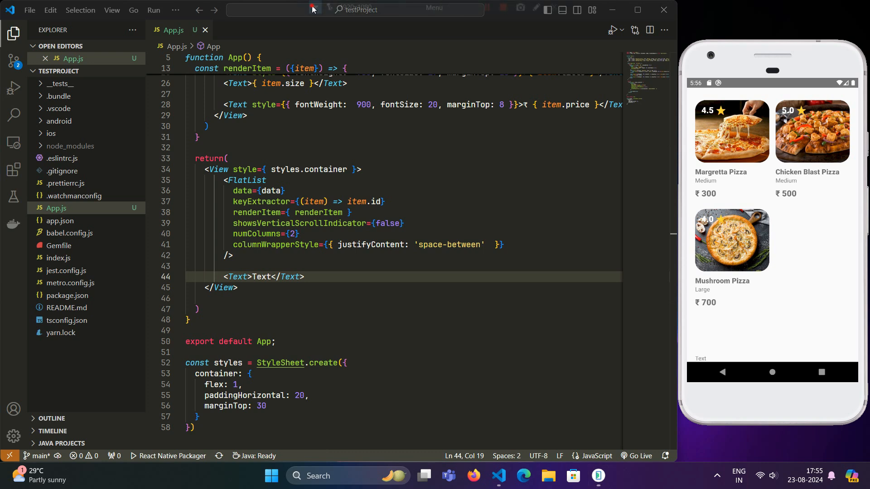
left_click(435, 9)
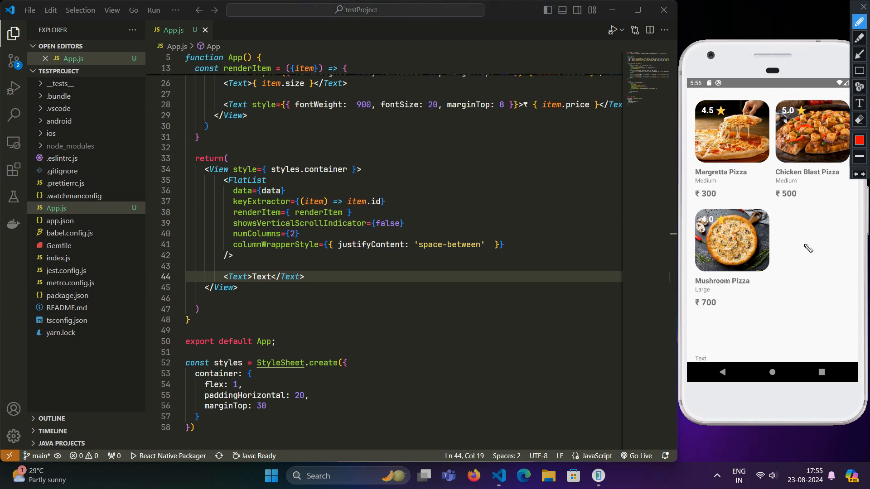
mouse_move(802, 251)
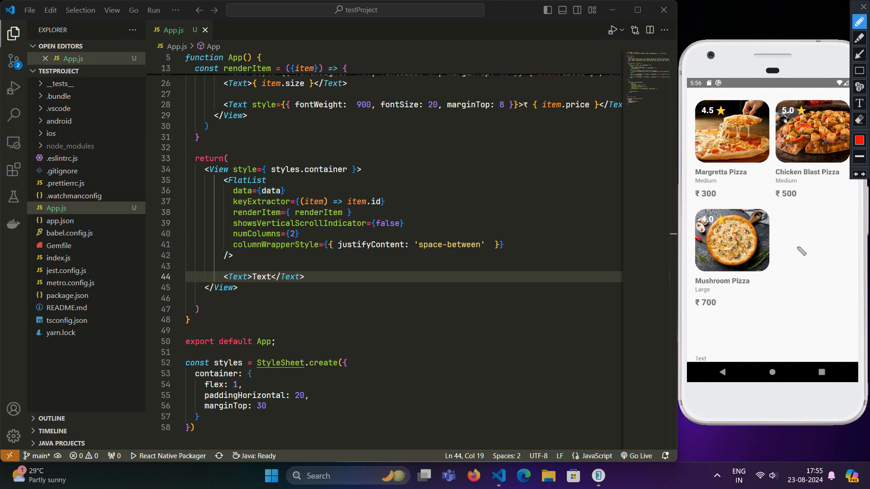
mouse_move(826, 250)
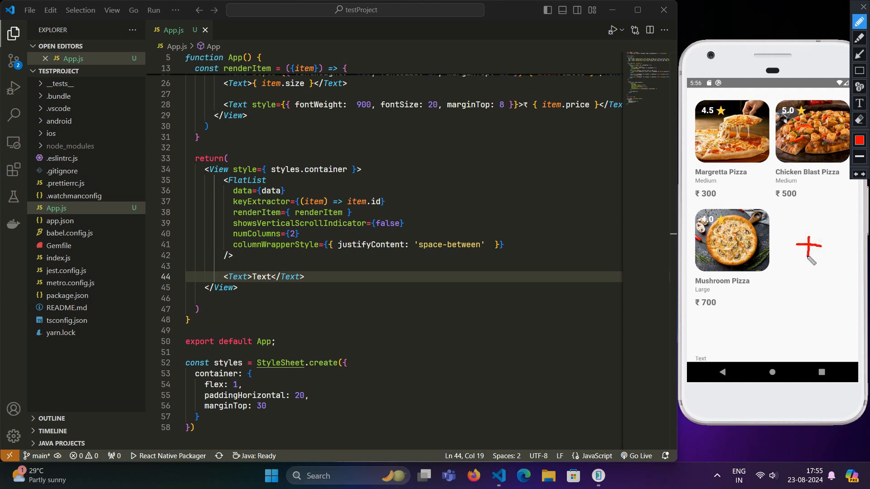
mouse_move(810, 244)
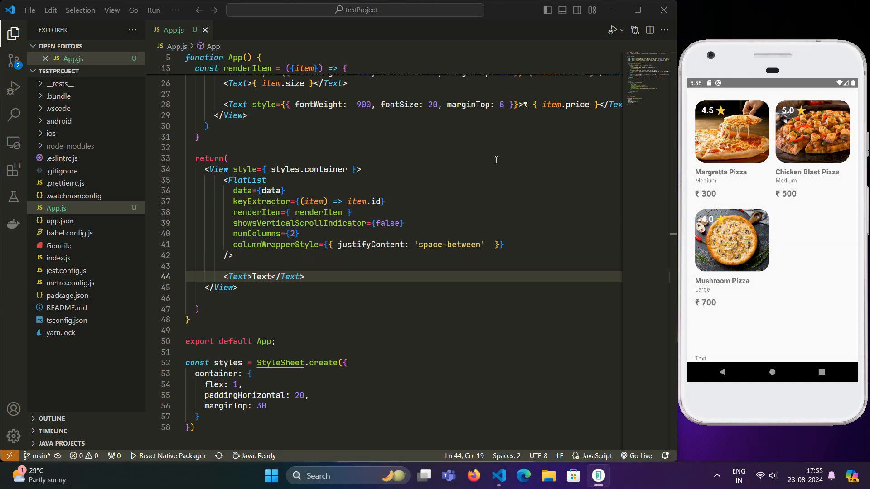
triple_click(261, 277)
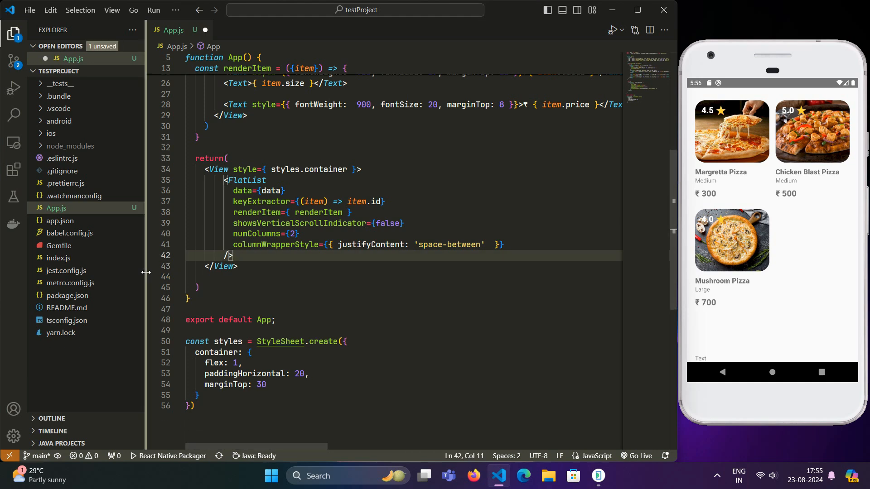
mouse_move(148, 280)
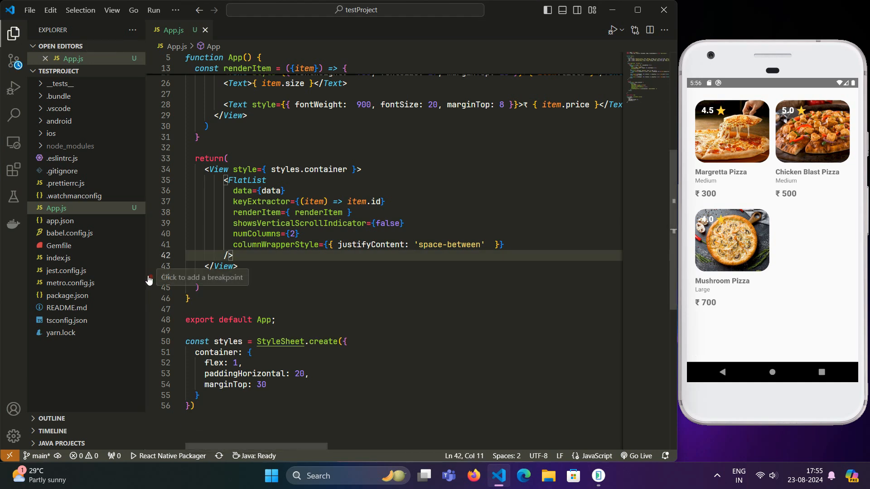
scroll("up", 3)
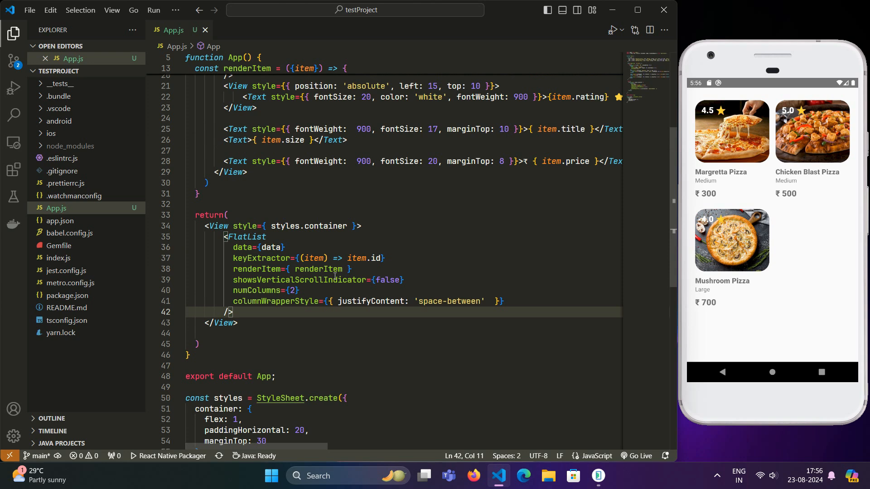
scroll("up", 3)
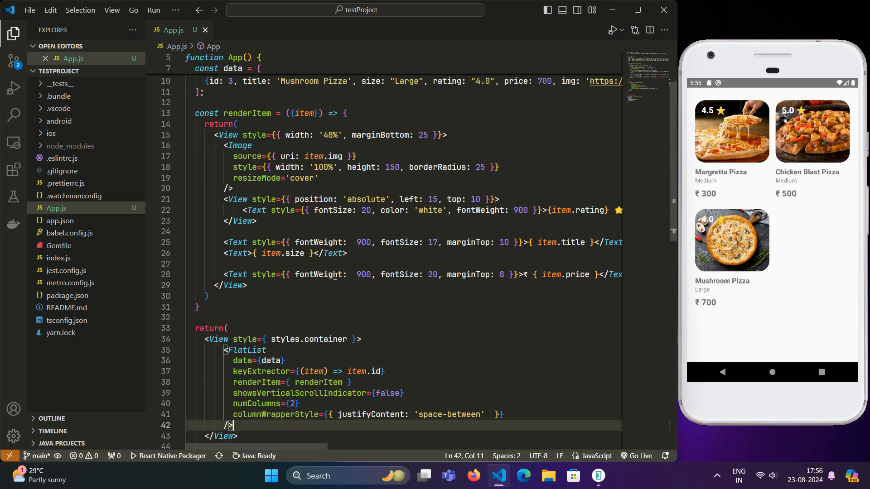
scroll("up", 3)
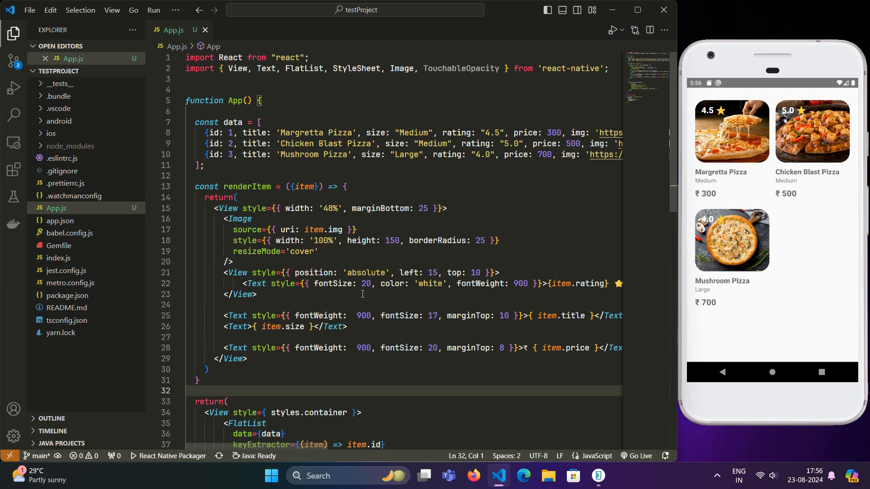
scroll("down", 3)
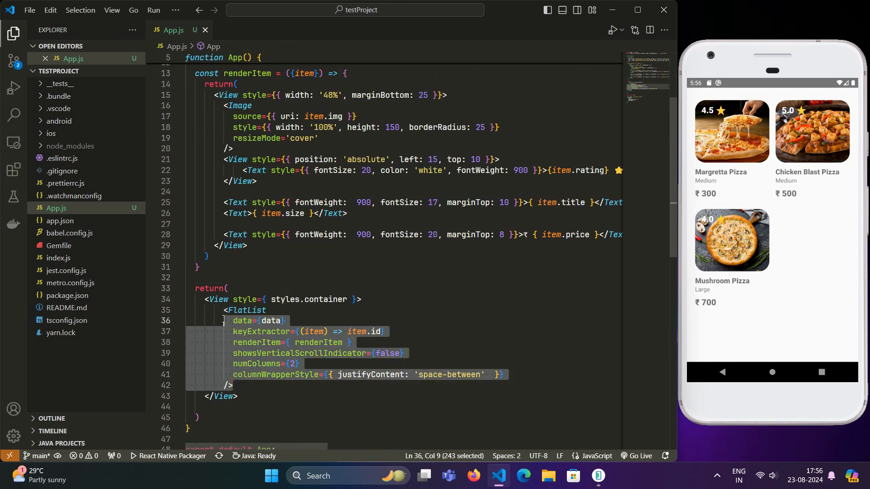
left_click(271, 310)
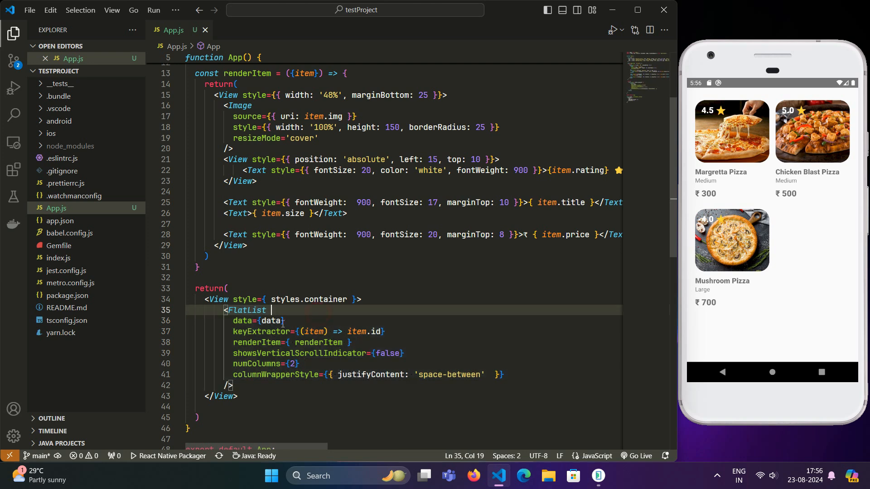
double_click(271, 321)
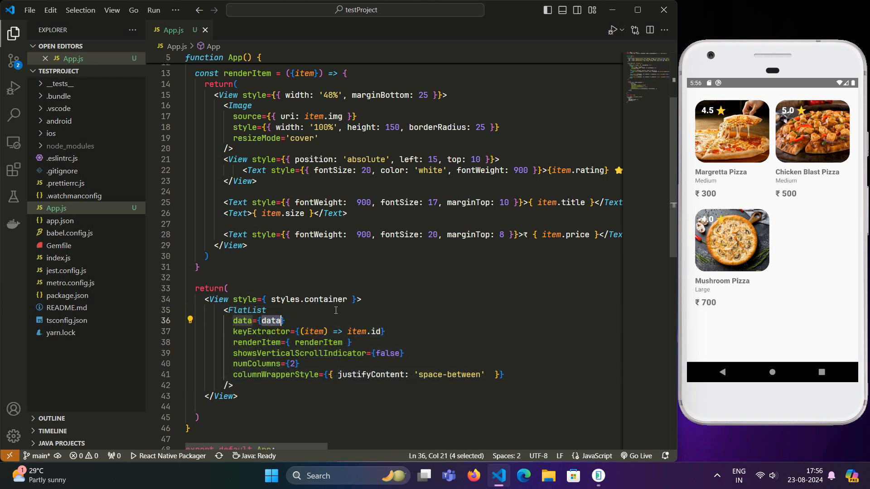
mouse_move(384, 348)
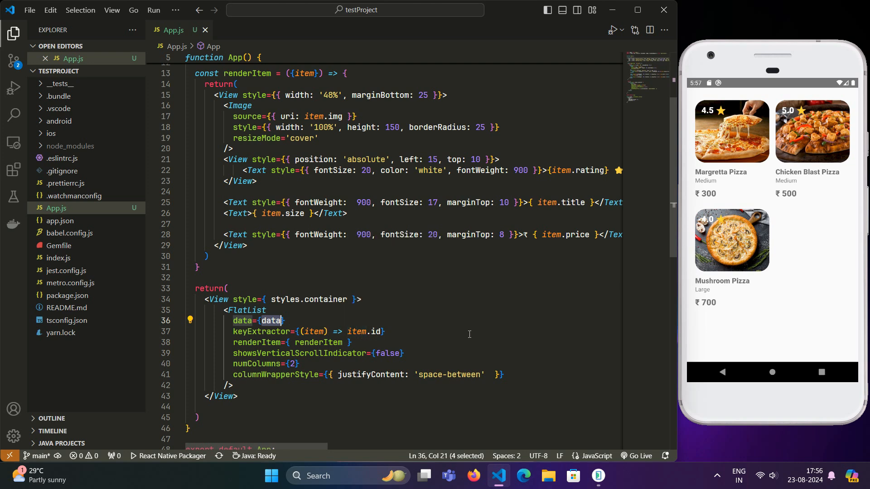
left_click(386, 332)
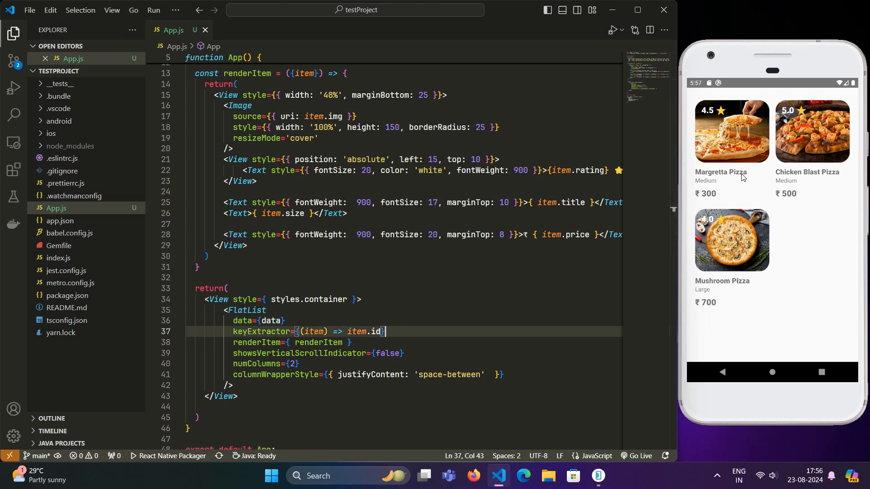
double_click(319, 343)
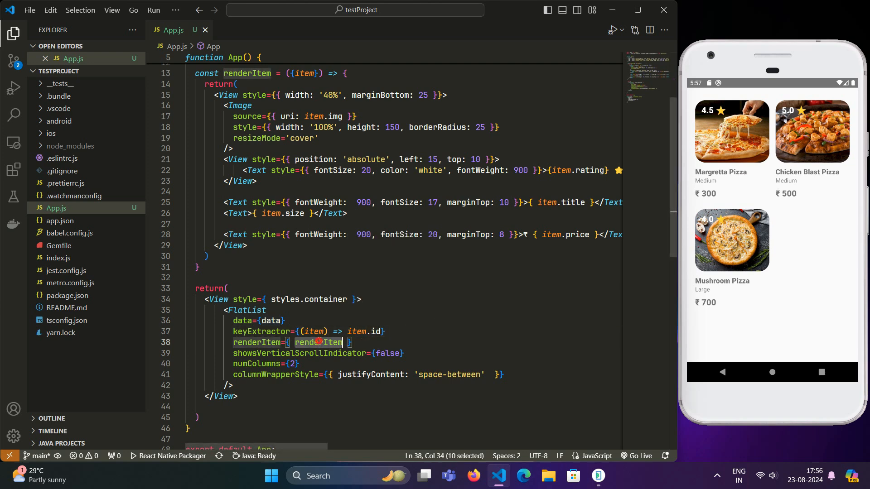
scroll("up", 3)
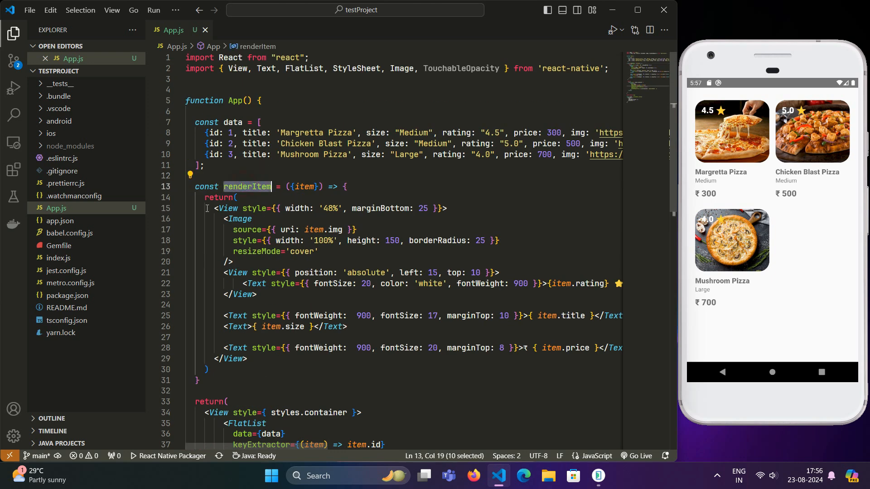
left_click(246, 359)
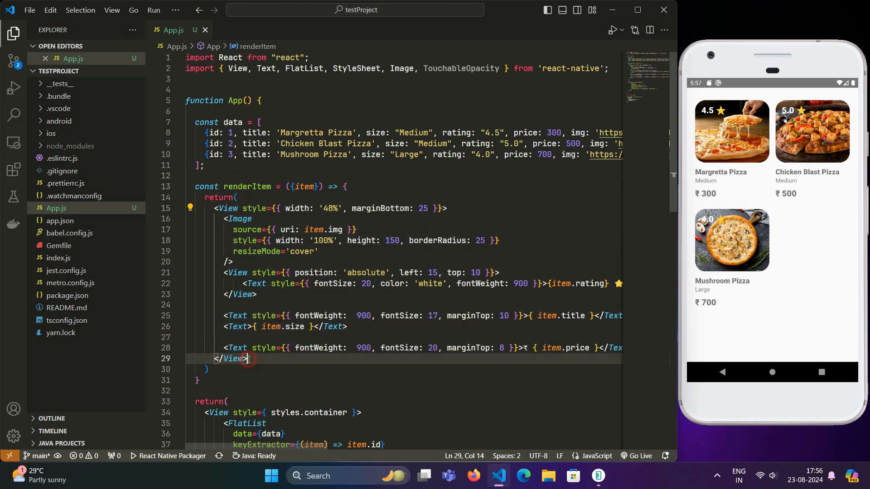
double_click(304, 186)
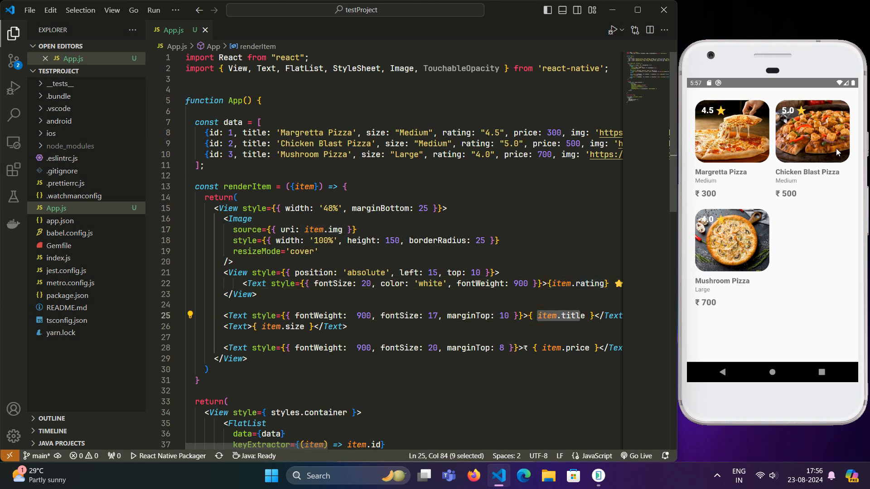
scroll("down", 3)
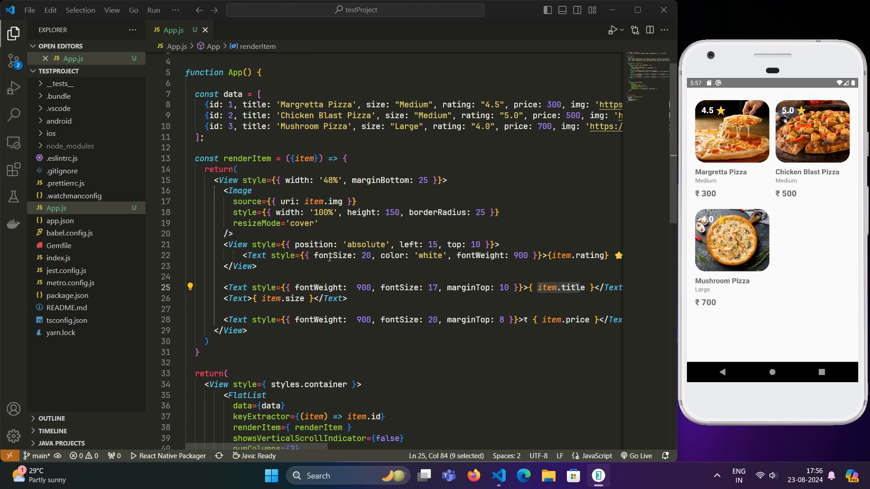
scroll("down", 3)
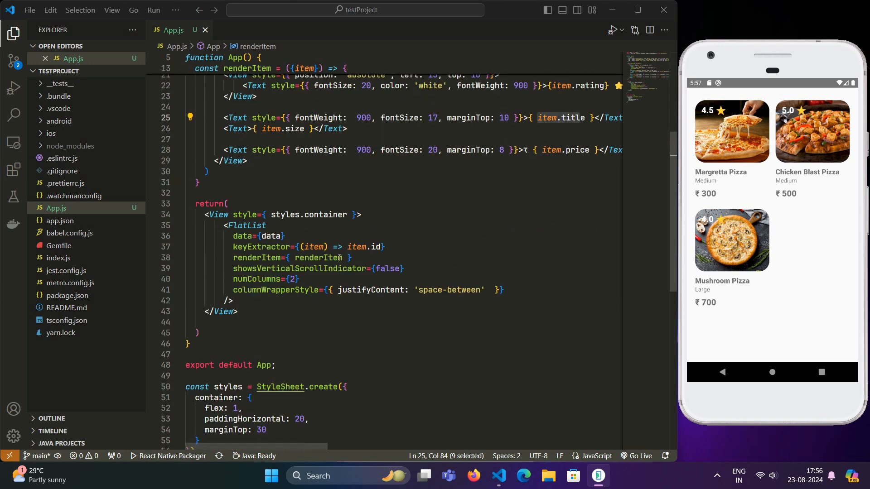
mouse_move(266, 236)
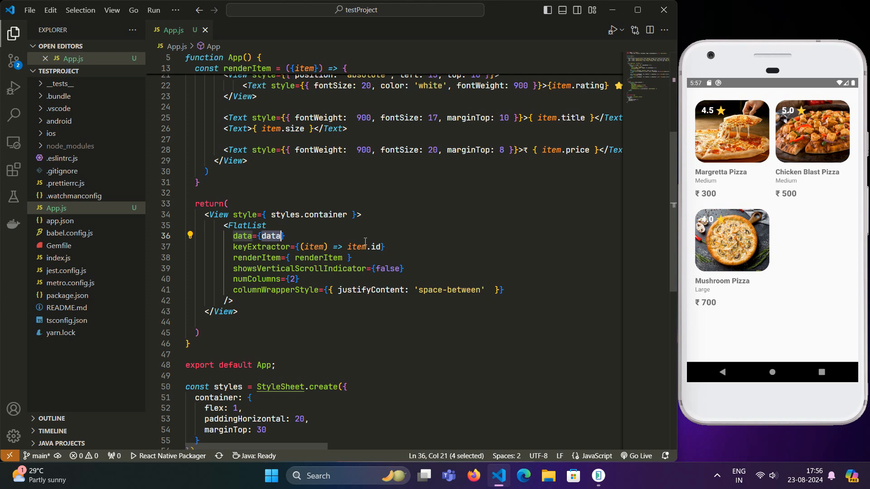
- Replace data={data} with data={[...data, { viewMore: true }]} and save to reload the preview
key("Delete")
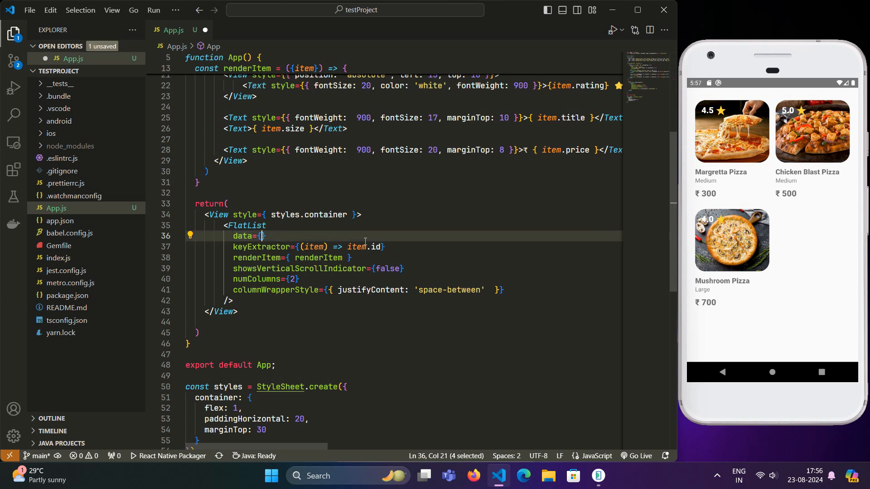
type("[]")
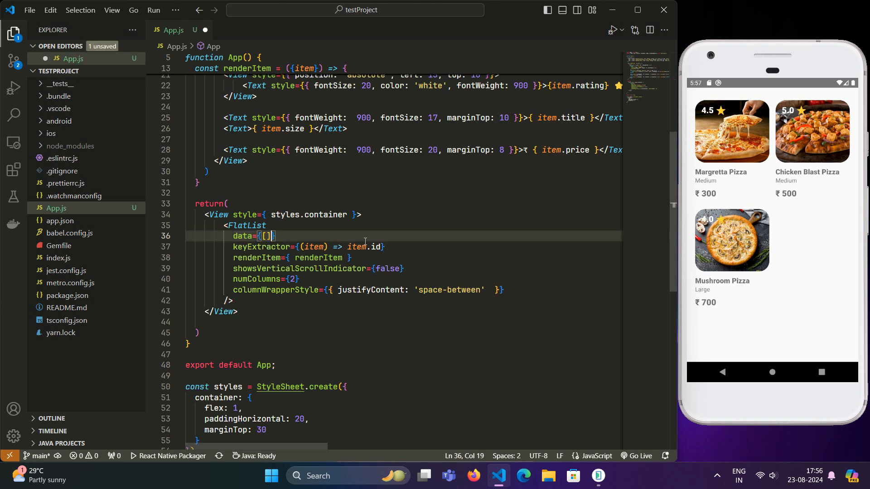
type("...")
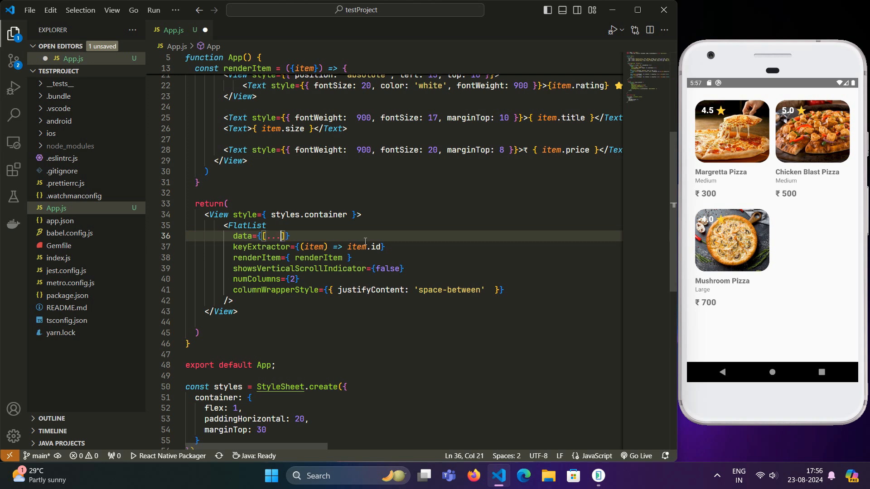
type("data,")
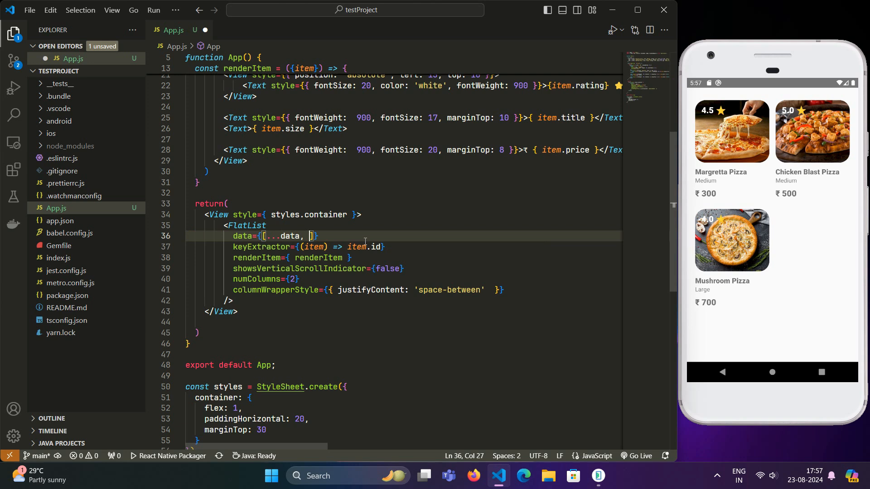
type("{}")
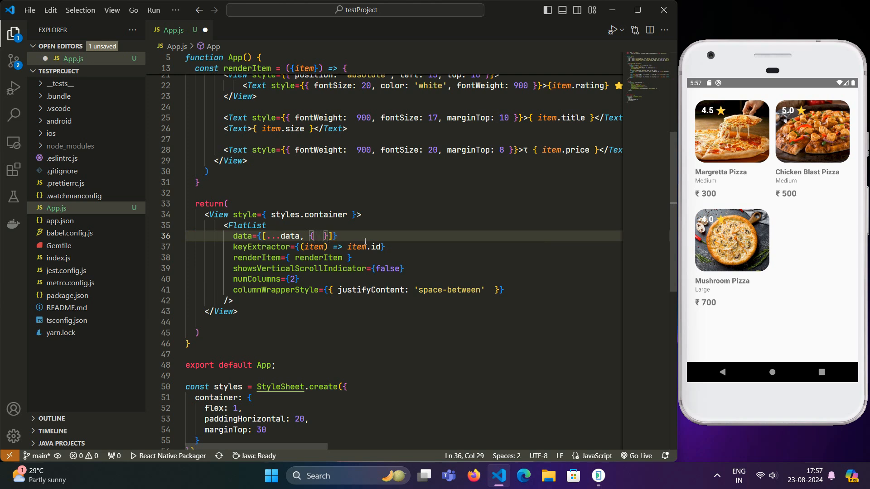
type("viewMore: t")
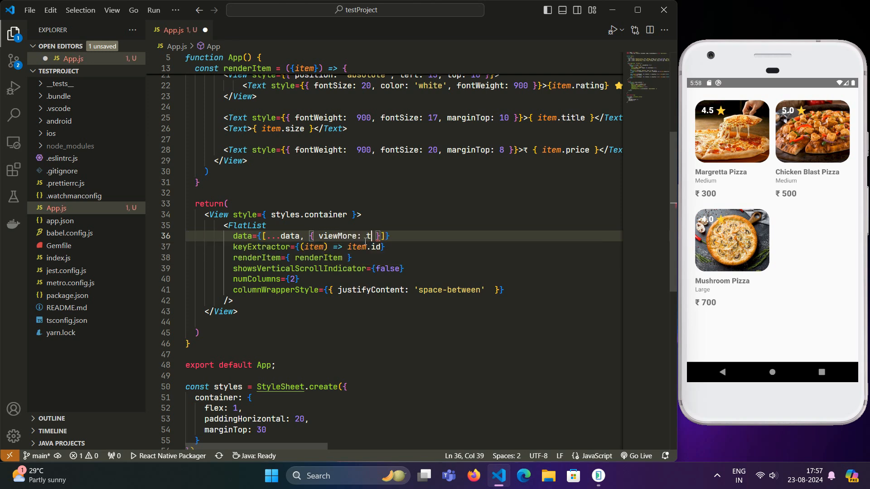
type("rue")
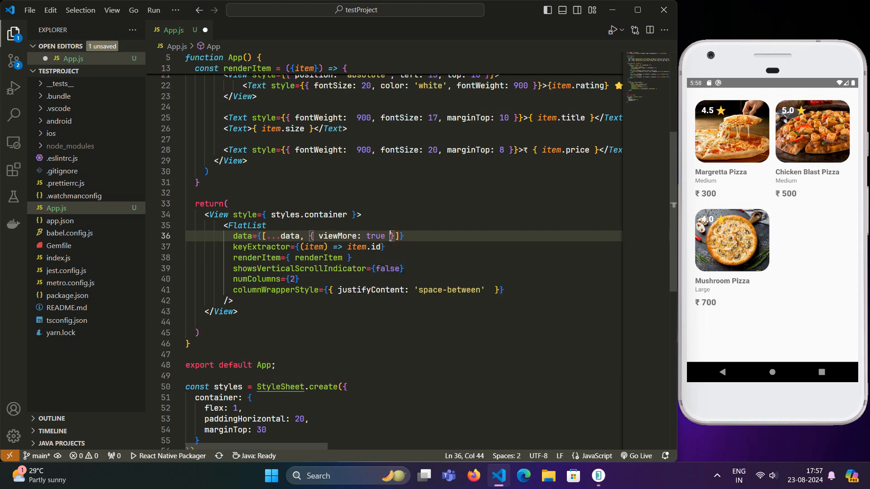
key("ctrl+s")
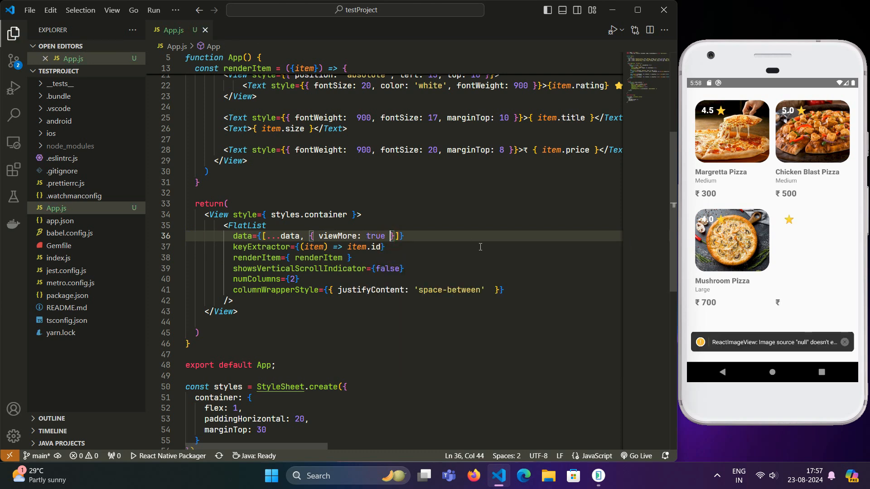
mouse_move(858, 350)
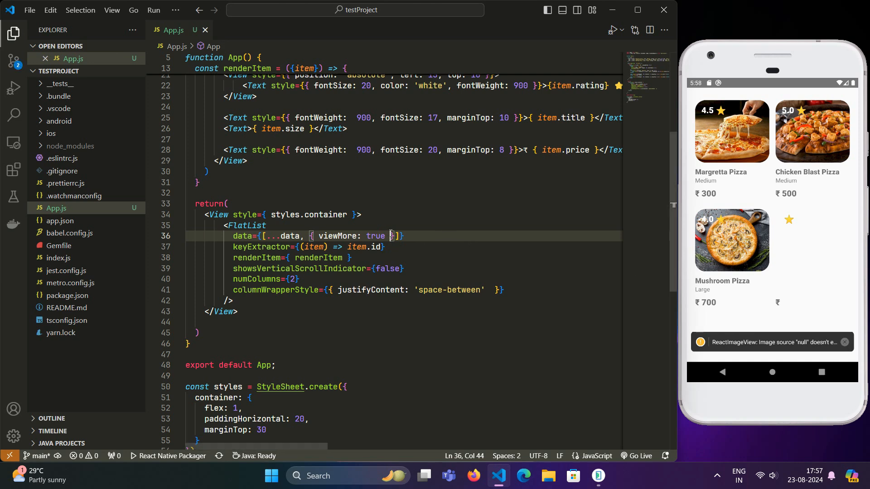
- Select the viewMore property name in the list data, ready to reference it in renderItem
double_click(337, 235)
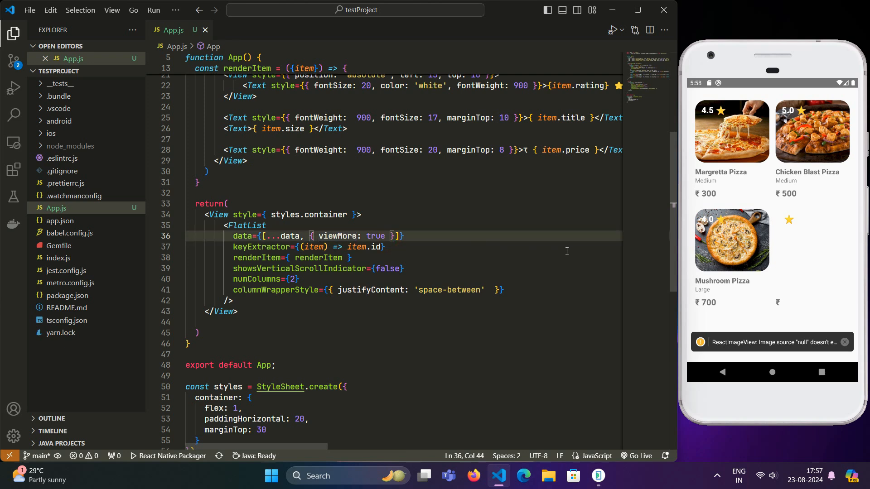
mouse_move(793, 217)
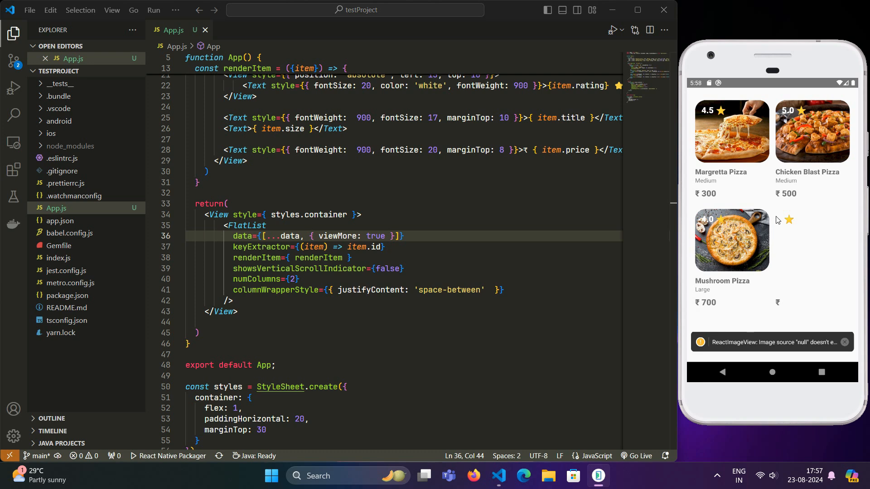
mouse_move(787, 301)
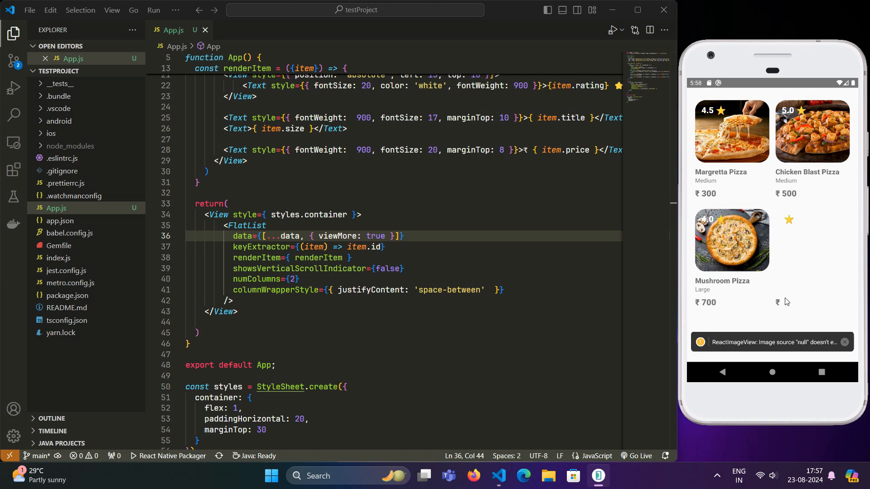
mouse_move(791, 302)
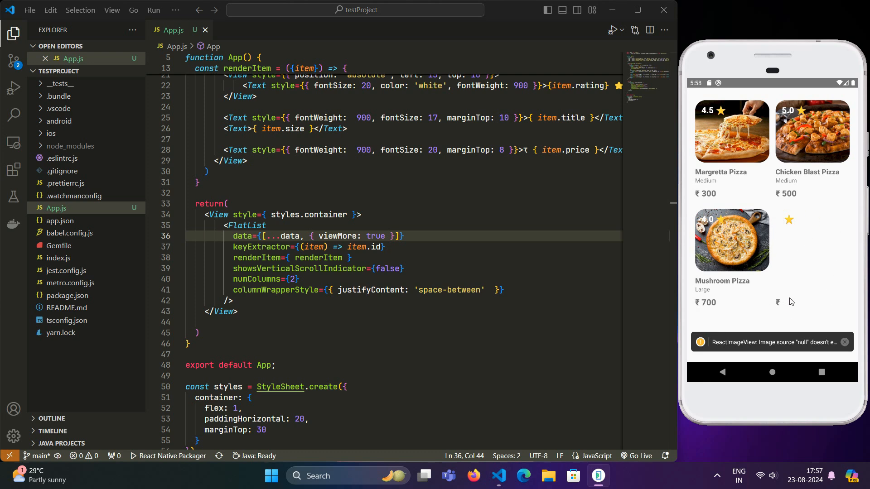
left_click(385, 247)
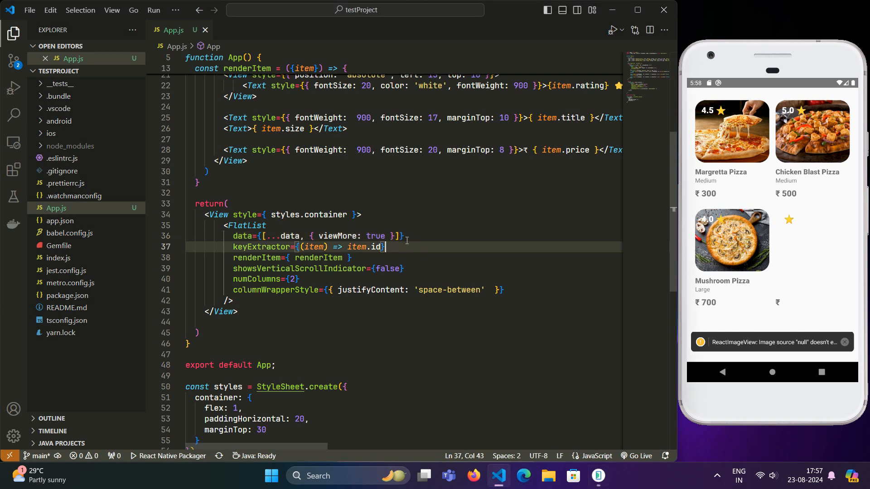
double_click(336, 235)
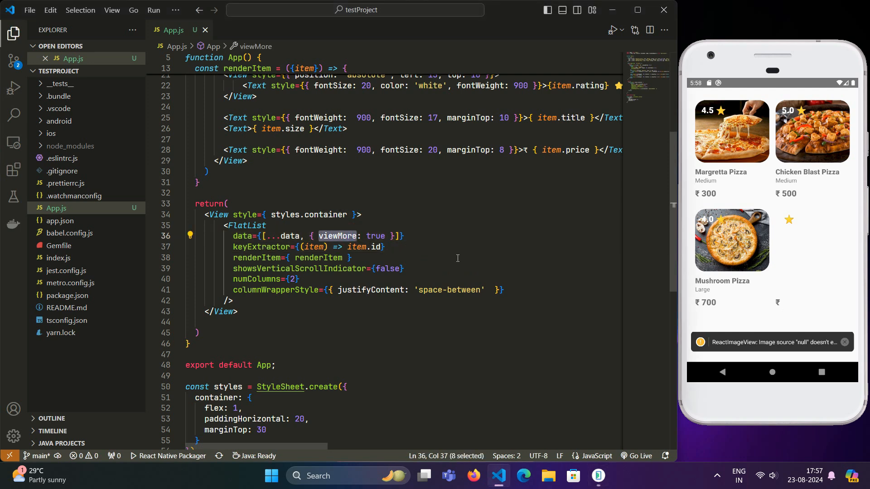
scroll("up", 3)
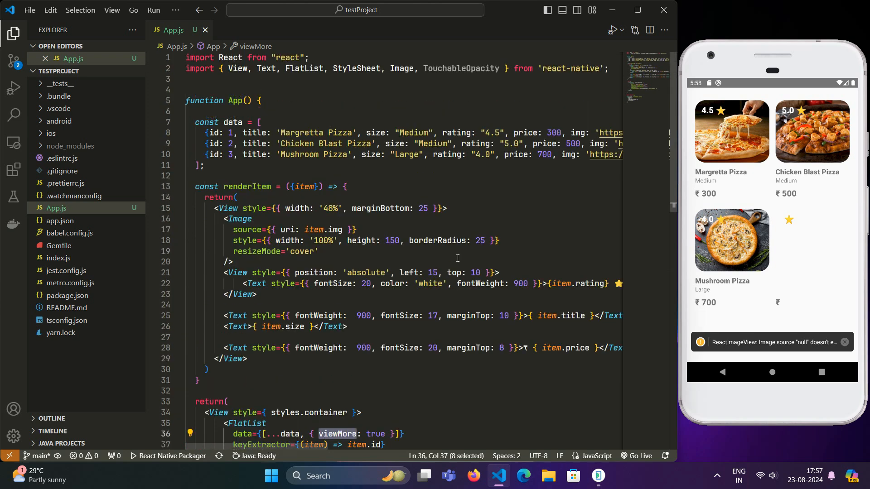
- Return <Text>More...</Text> from renderItem when item.viewMore is true, and save
left_click(347, 187)
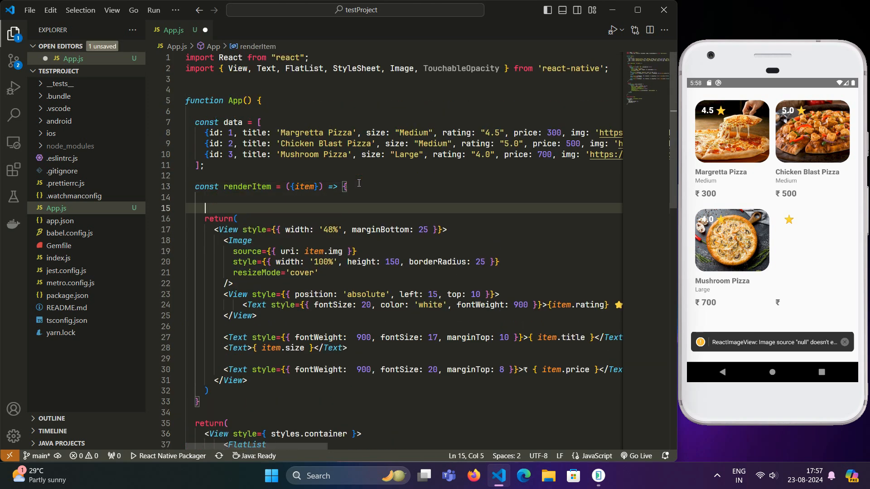
type("if()")
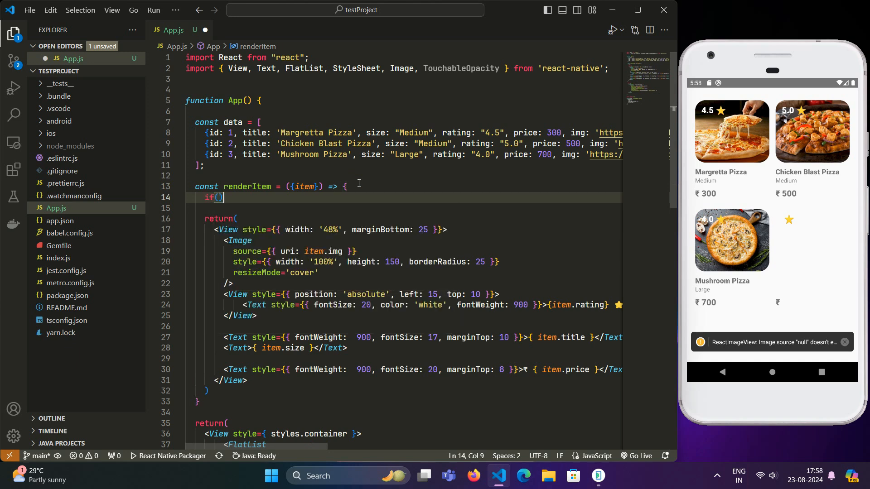
type("item")
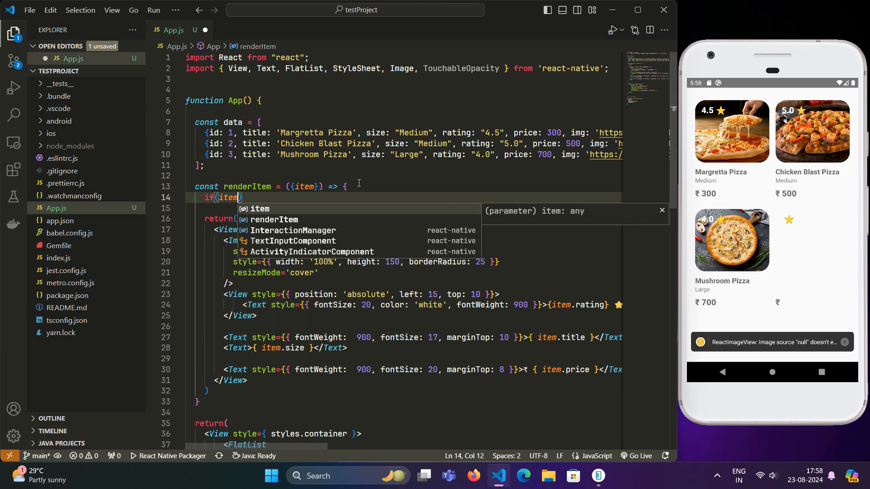
type(".viewMore")
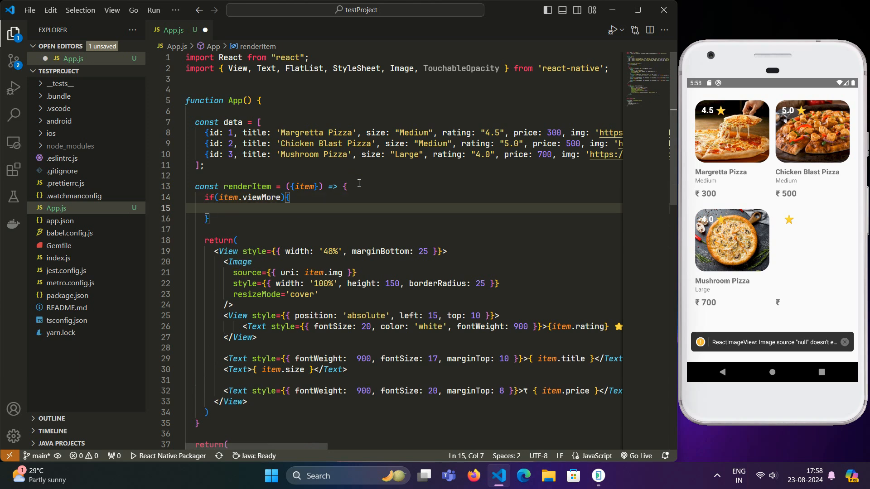
type("return(")
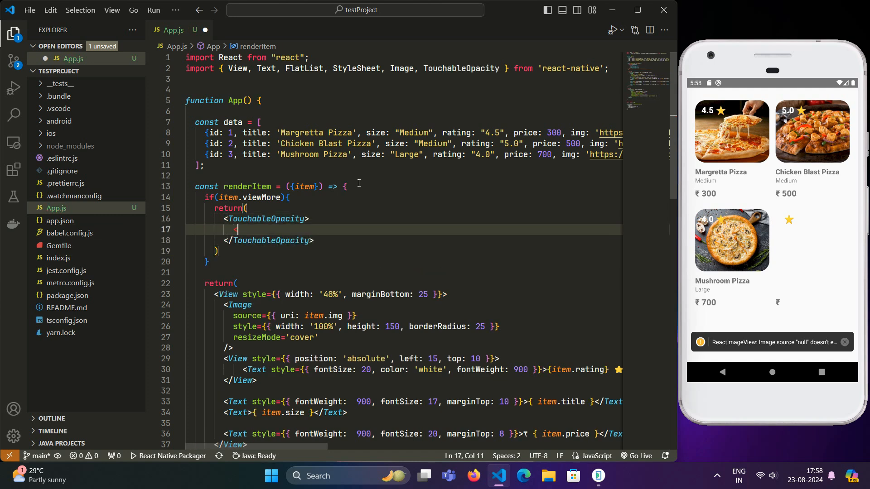
type("<Text>More...</Text>")
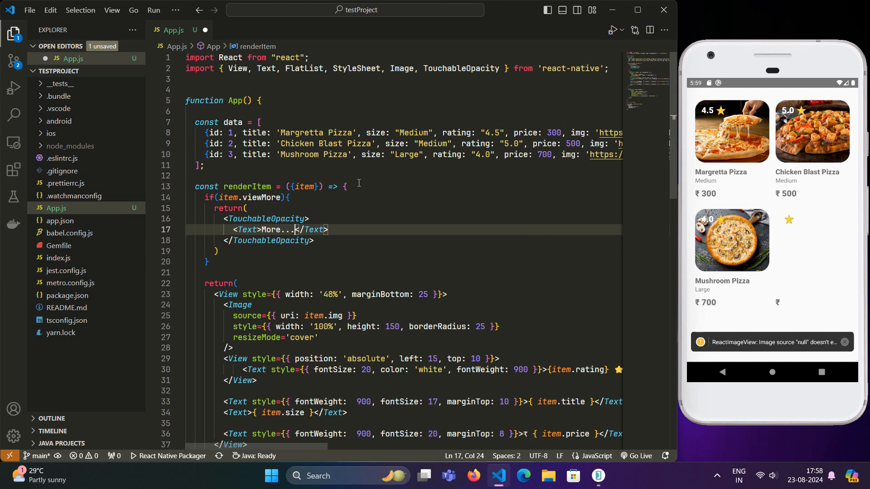
key("ctrl+s")
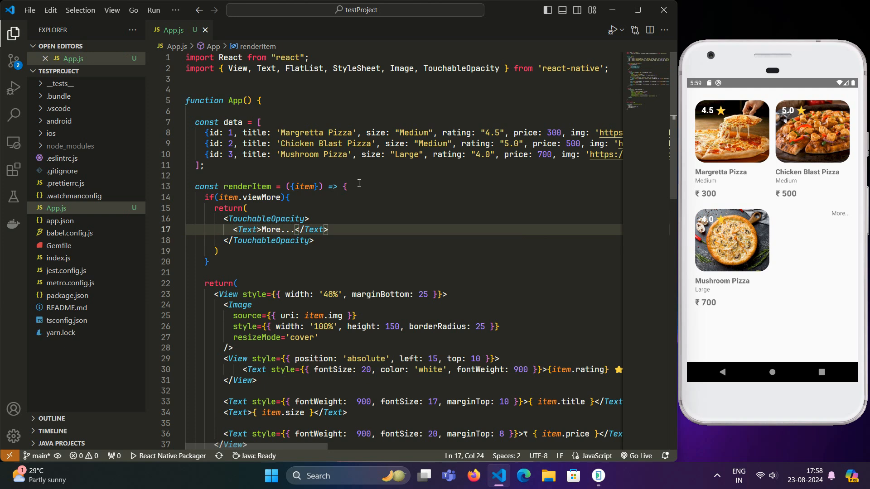
mouse_move(338, 229)
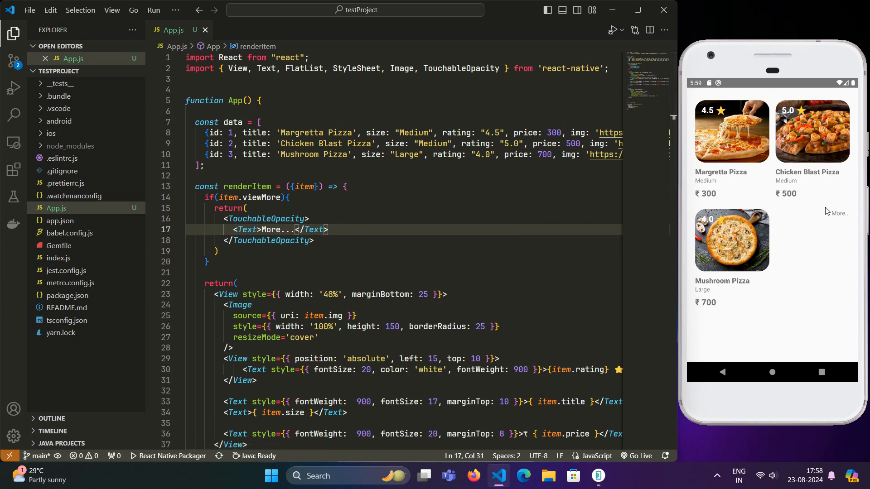
- Wrap the More... text in a TouchableOpacity with room for its attributes
left_click(838, 213)
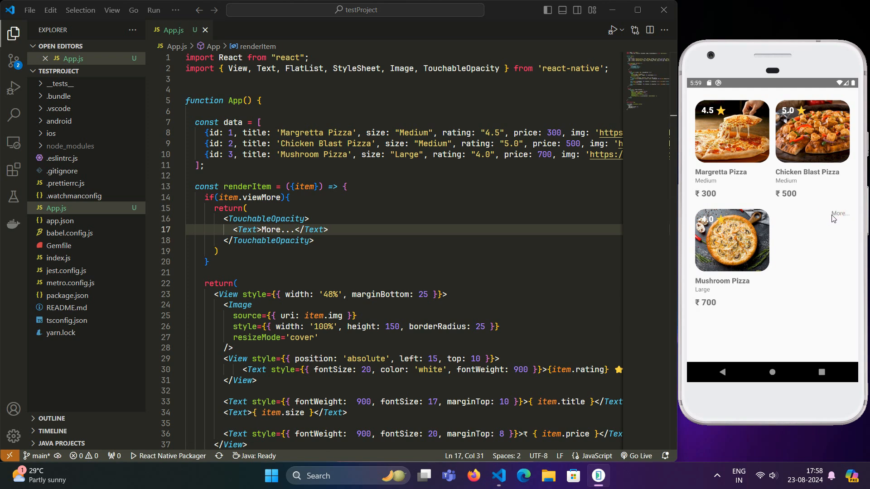
mouse_move(741, 191)
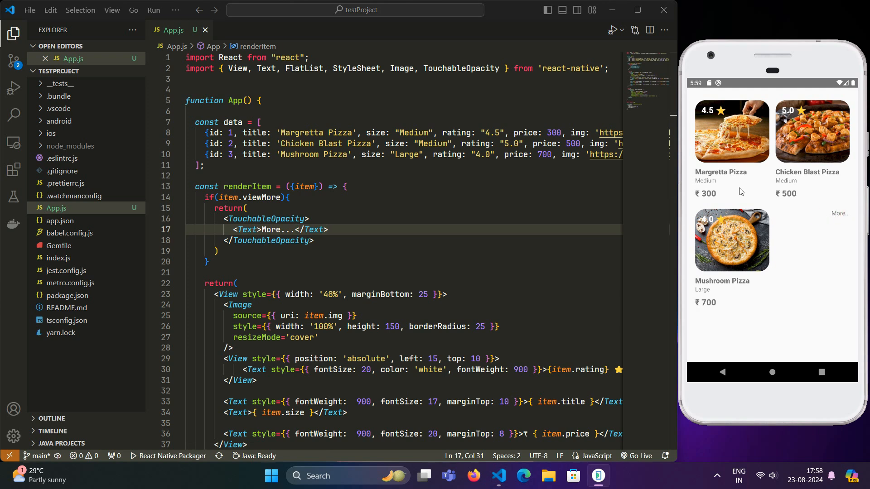
mouse_move(835, 239)
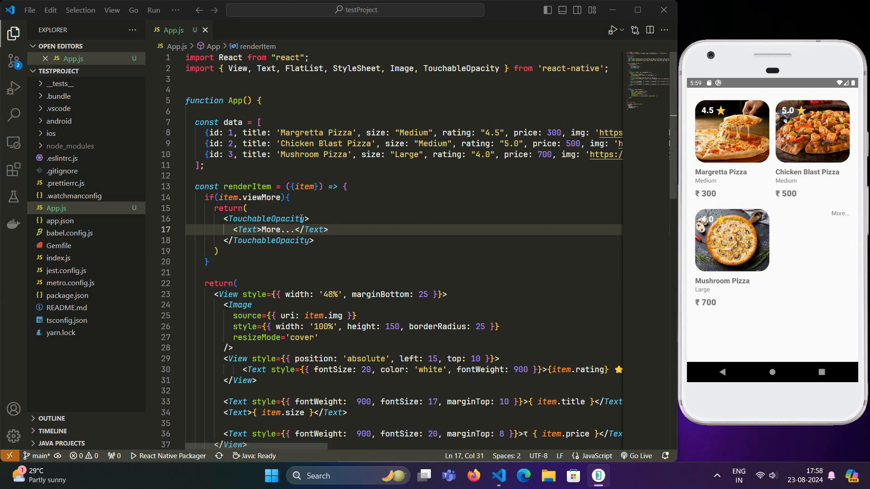
key("Enter")
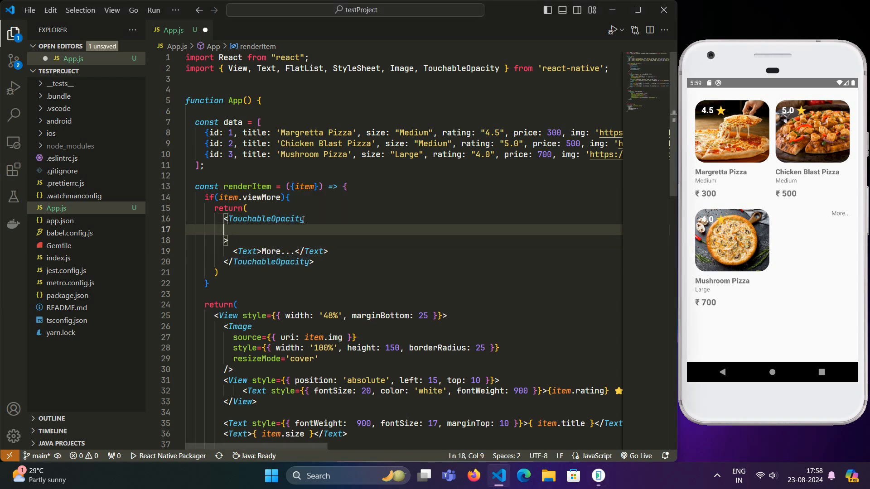
- Give the TouchableOpacity a style with width '49%' and height '100%'
type("style")
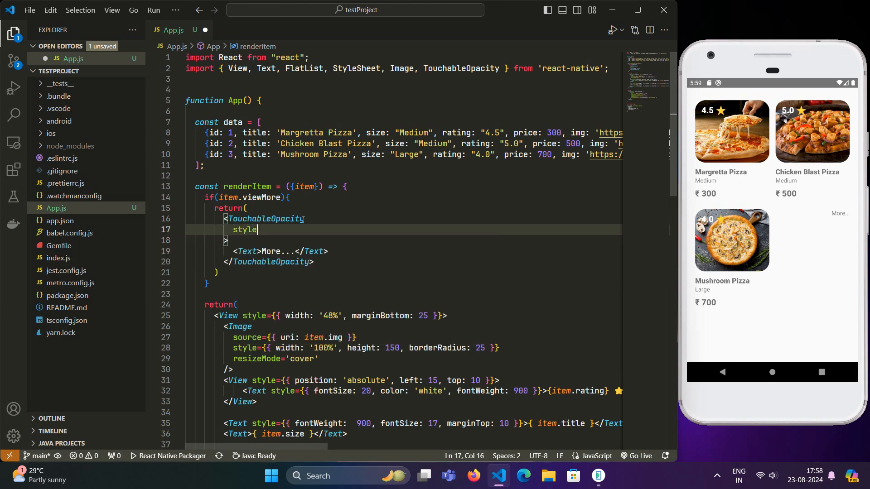
type("={}")
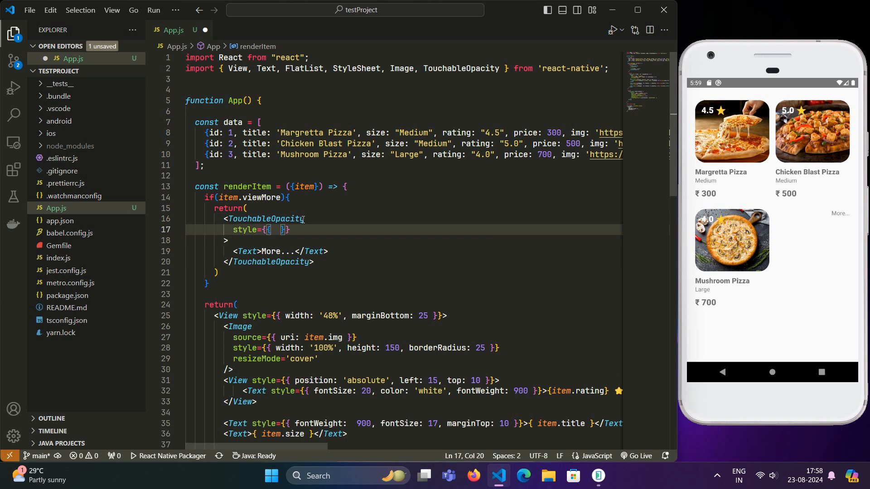
key("Enter")
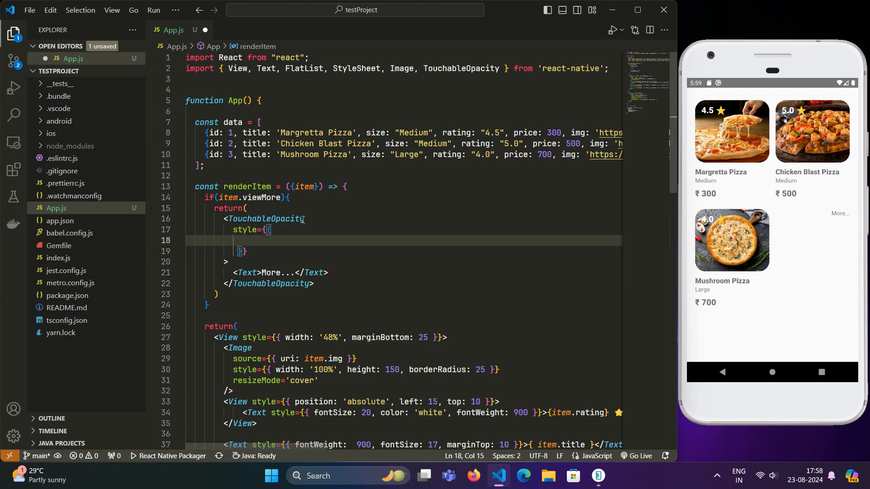
type("width: '")
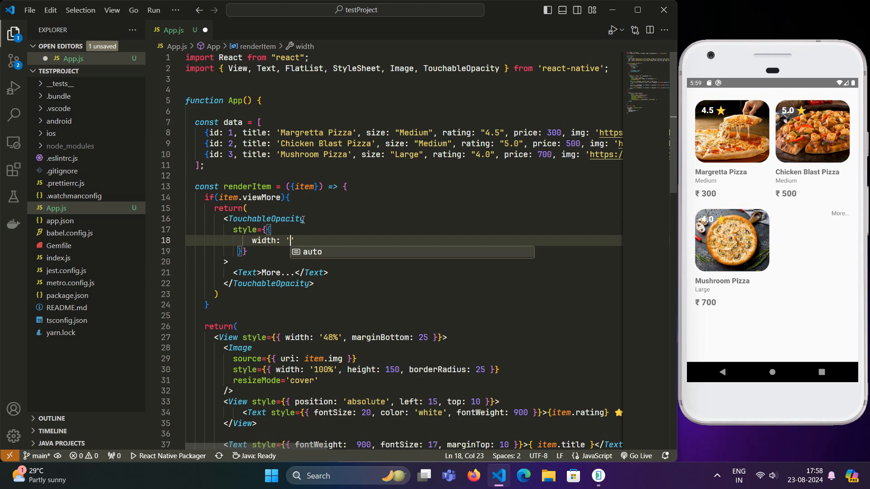
type("49%'")
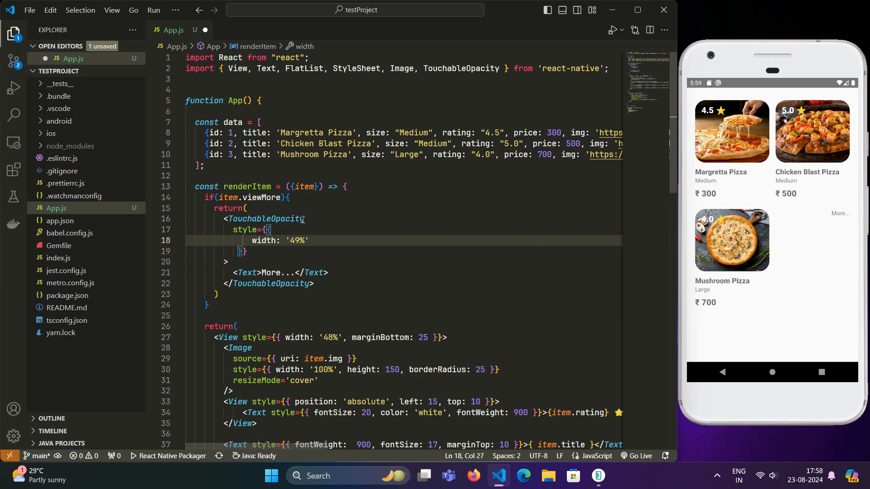
type("height: '100")
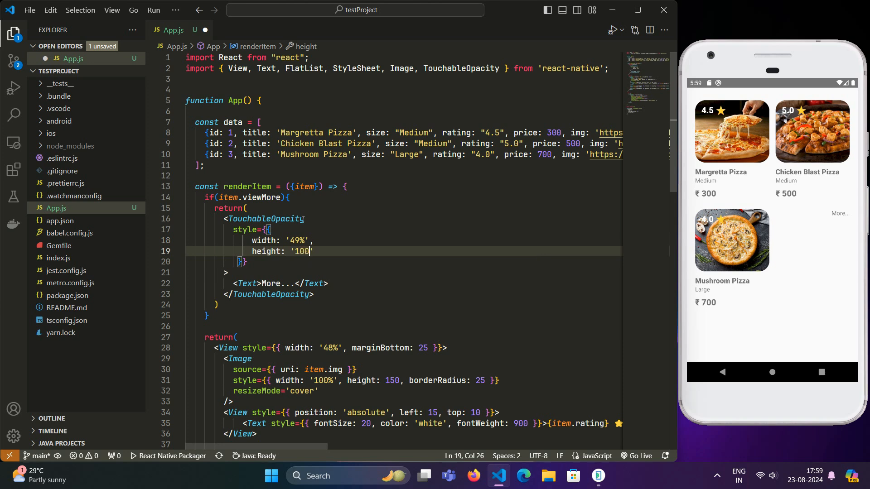
key("Enter")
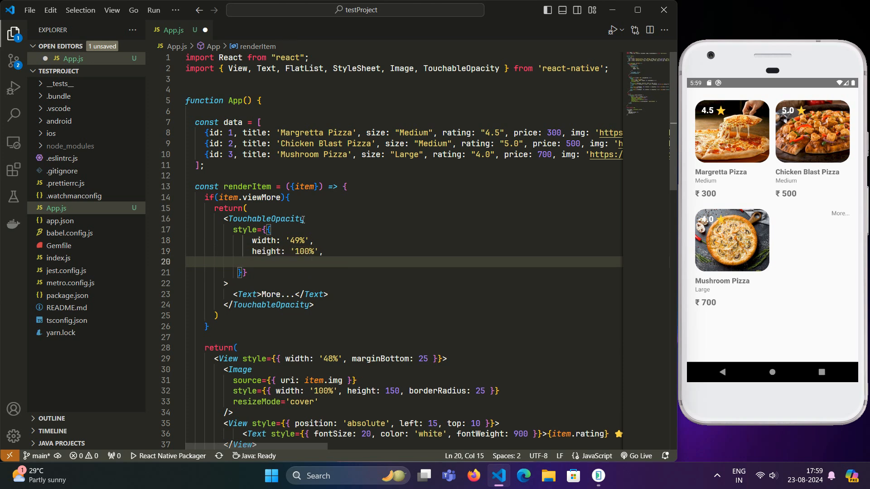
- Add borderRadius 30, backgroundColor '#eeeeee', justifyContent and alignItems 'center' to that style
type("bor")
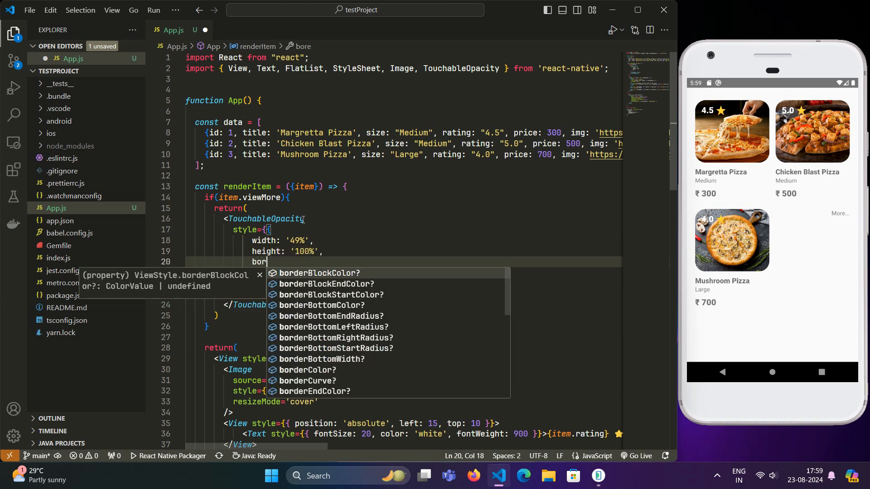
type("derRadius")
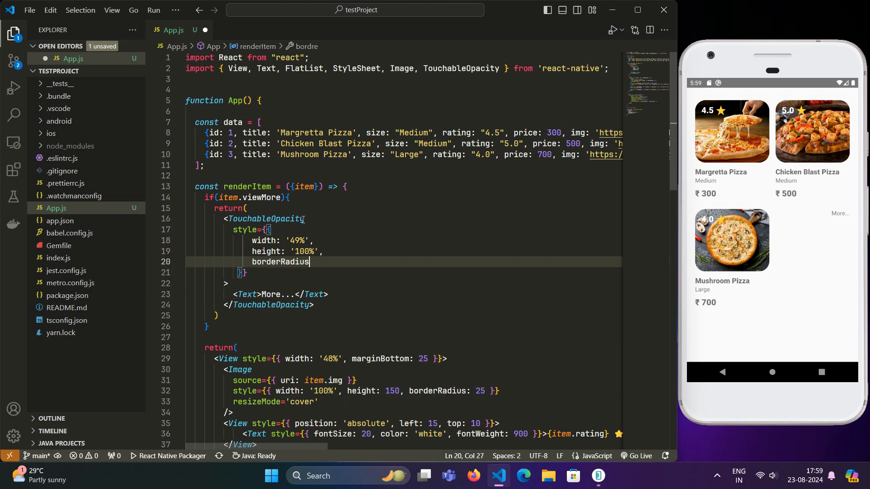
type(": 30,")
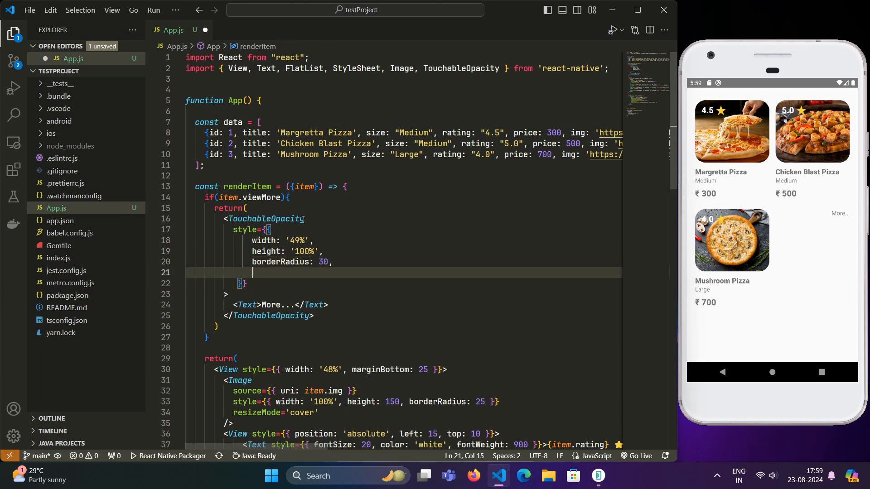
type("backgroundColor: '#")
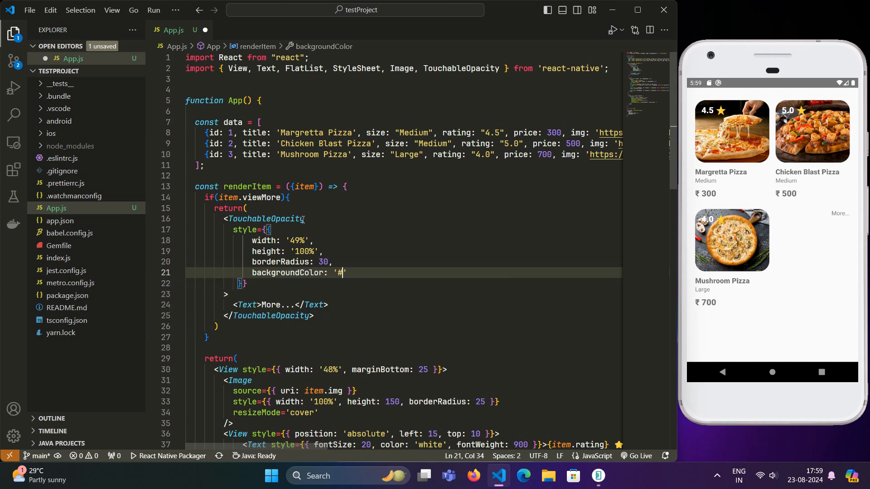
type("eeeeee")
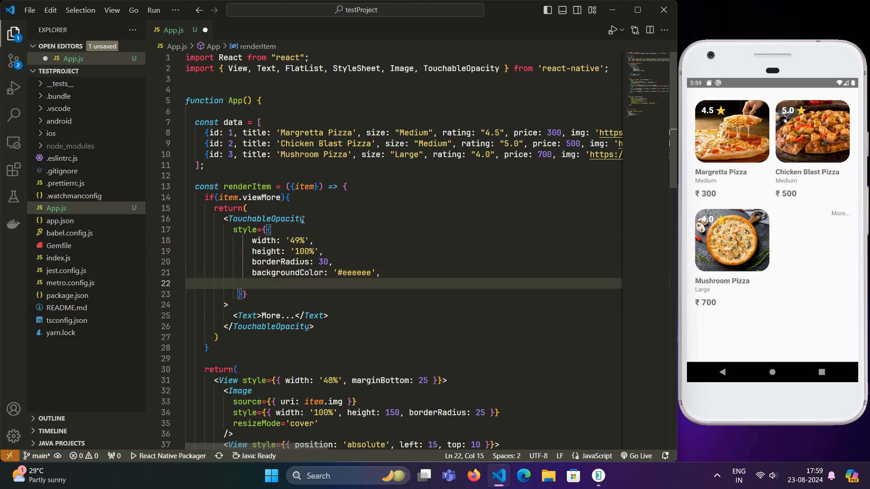
type("justifyContent: 'center',")
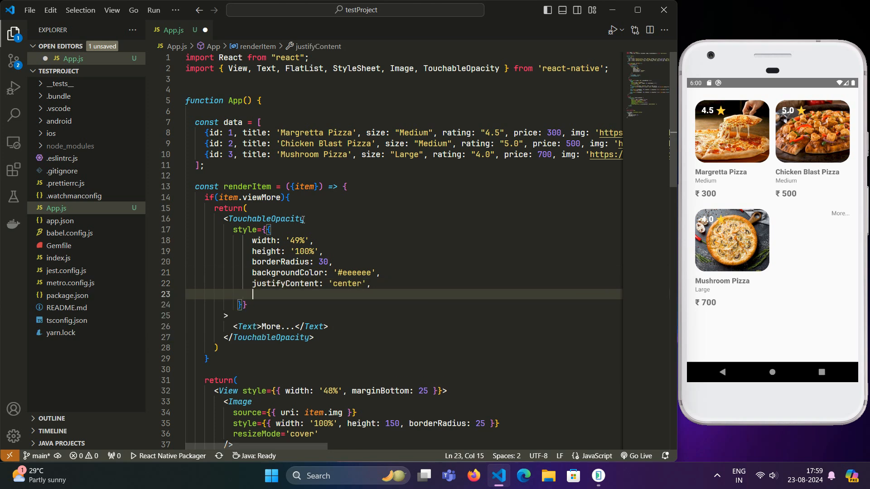
type("alignItems: 'center")
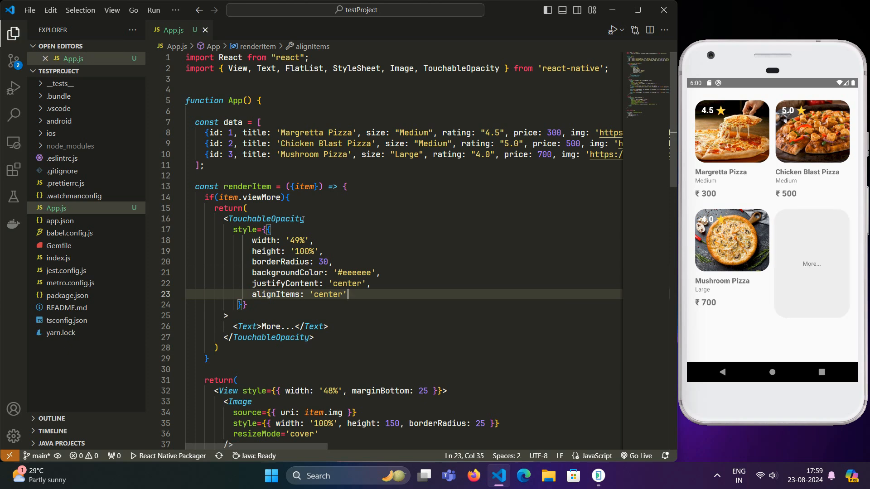
- Style the More... Text with fontWeight 900 and fontSize 19
left_click(328, 326)
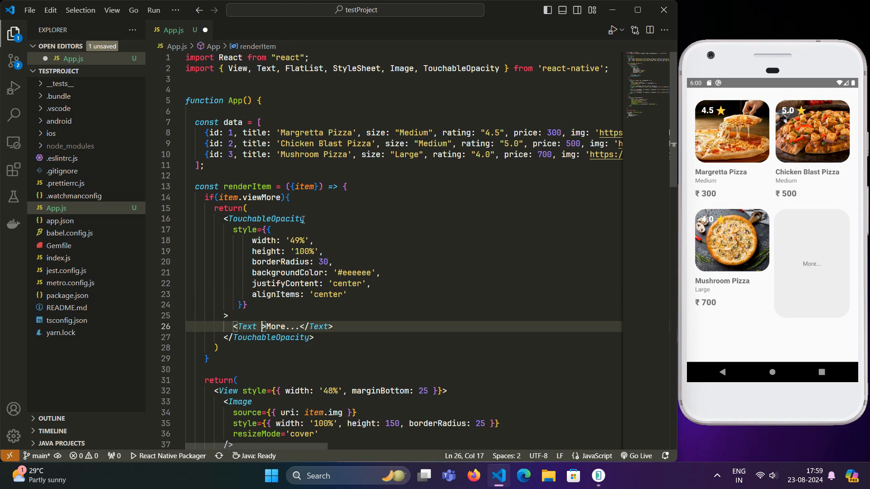
type("style")
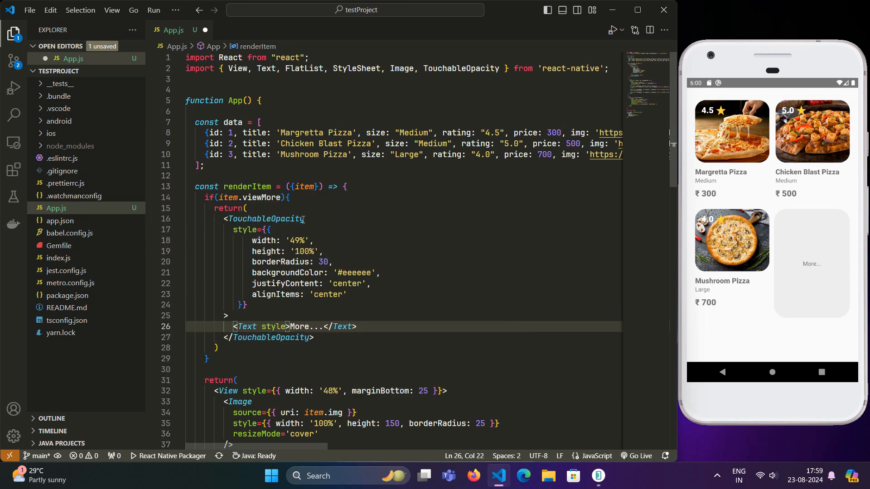
type("{{}}")
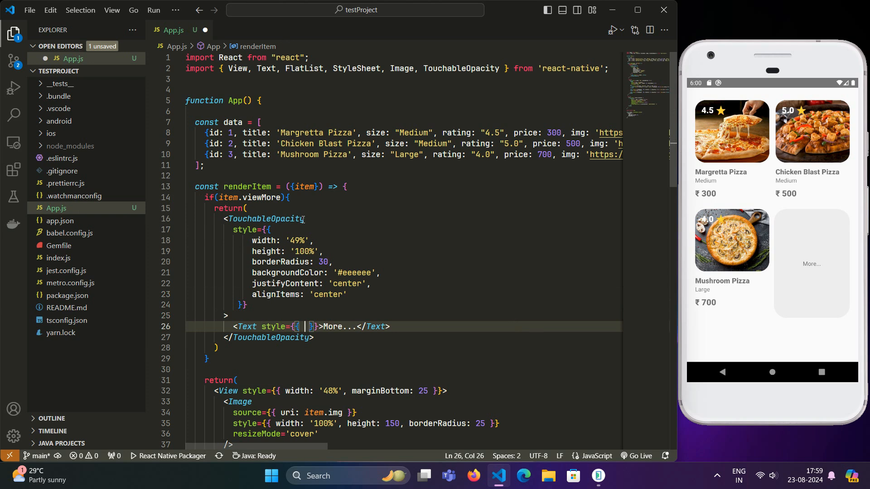
type("fontWeight:")
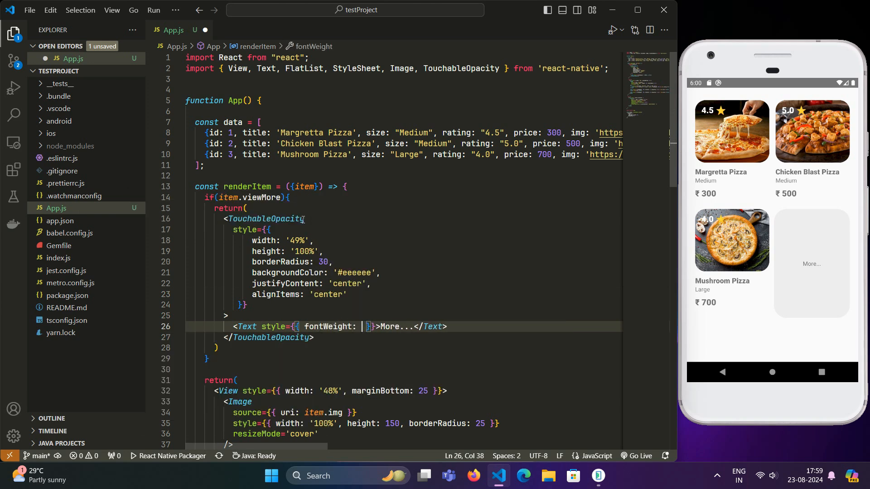
type("900,")
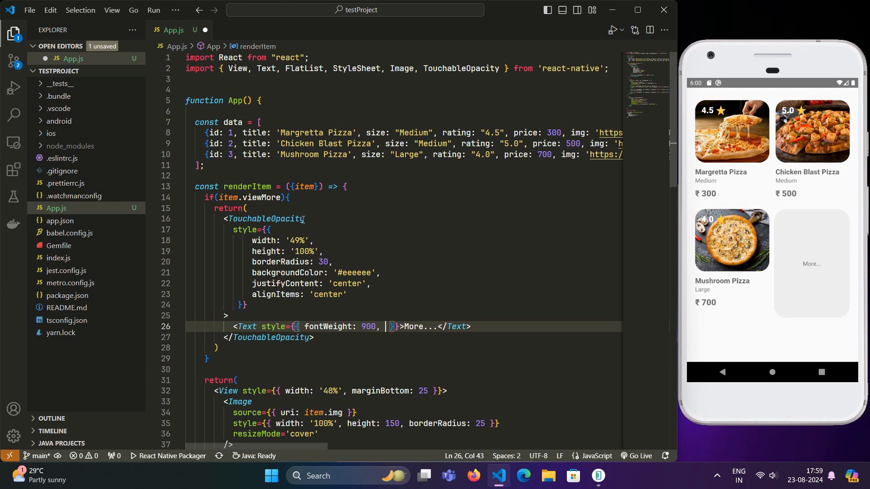
type("fontSize:")
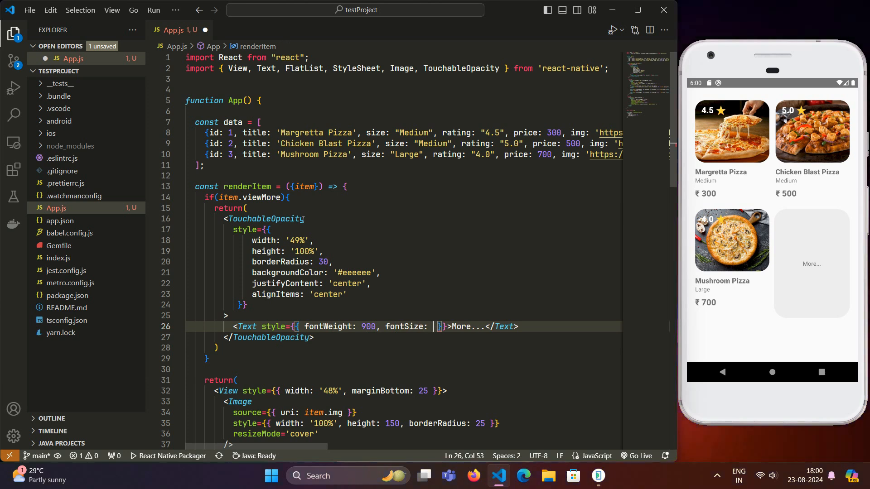
type("19")
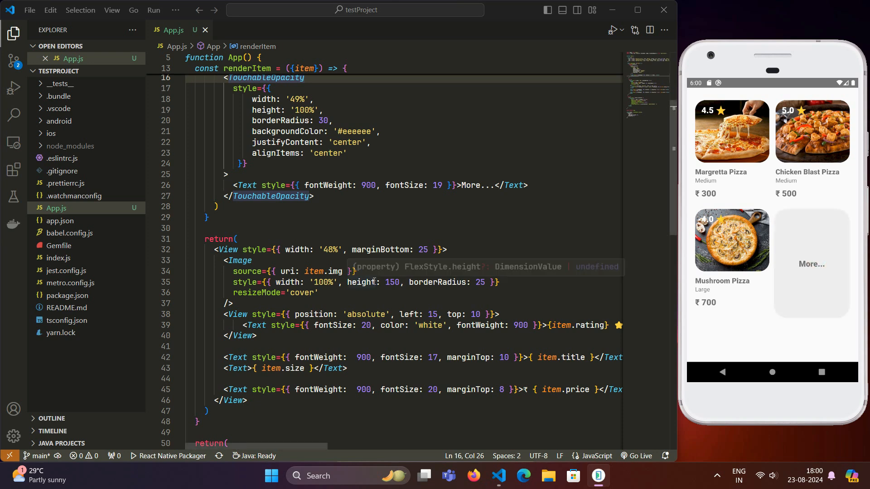
- Move { viewMore: true } ahead of ...data in the FlatList array and tap the More... card to test
scroll("down", 3)
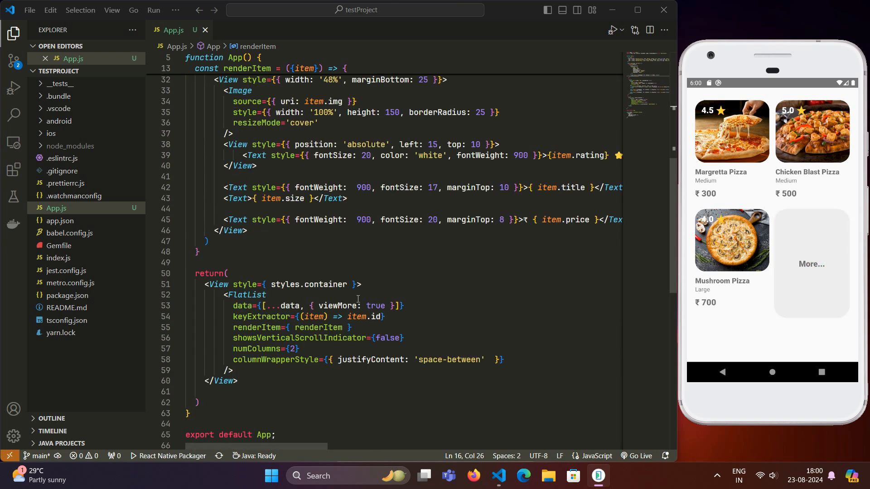
double_click(377, 306)
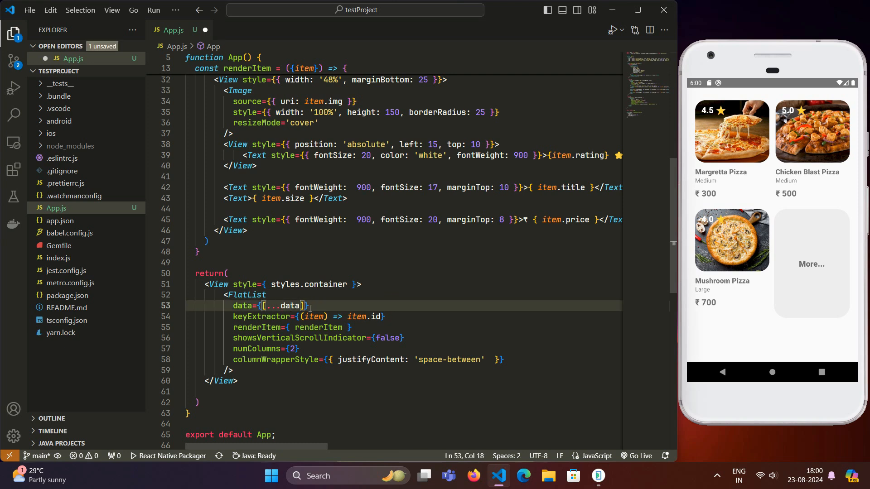
type("{ viewMore: true },")
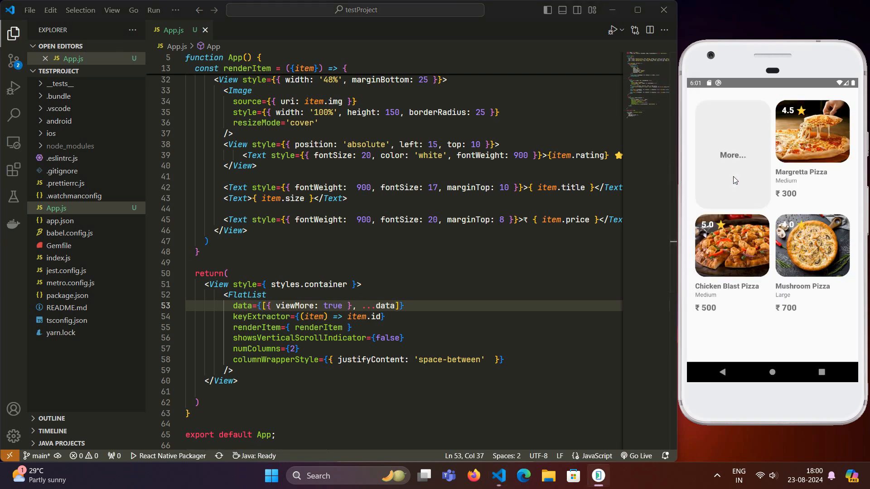
left_click(732, 178)
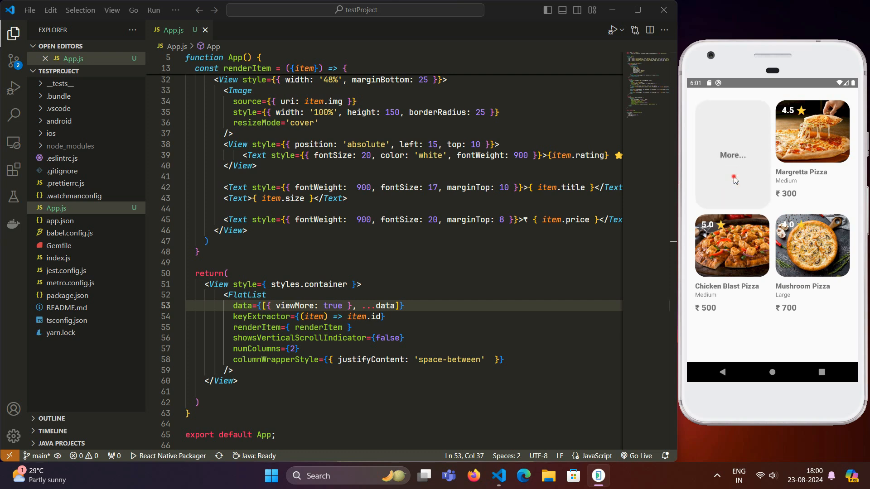
mouse_move(702, 195)
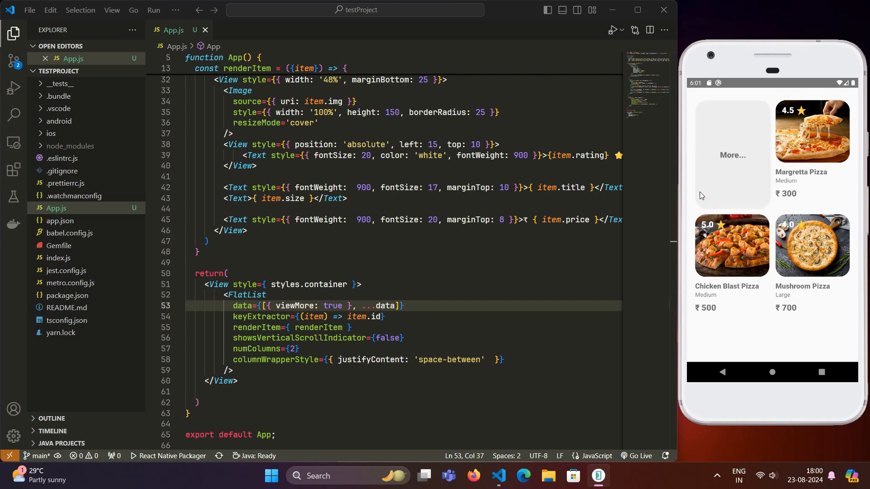
scroll("down", 3)
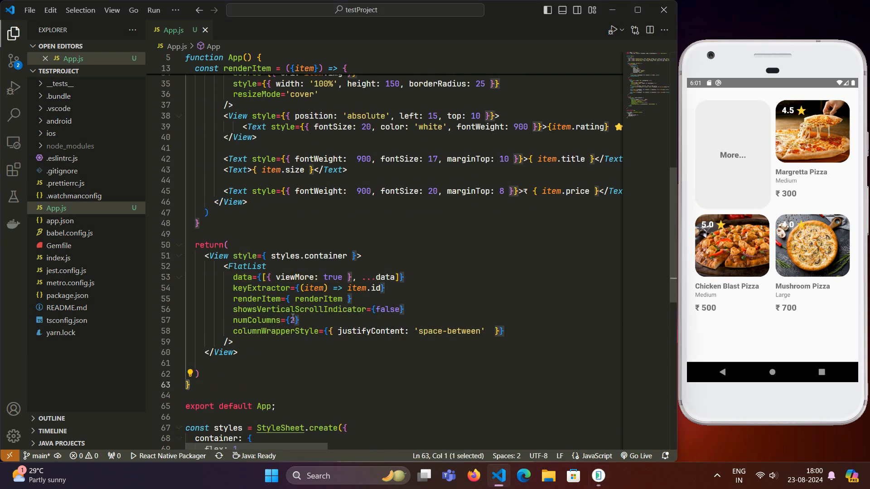
scroll("up", 3)
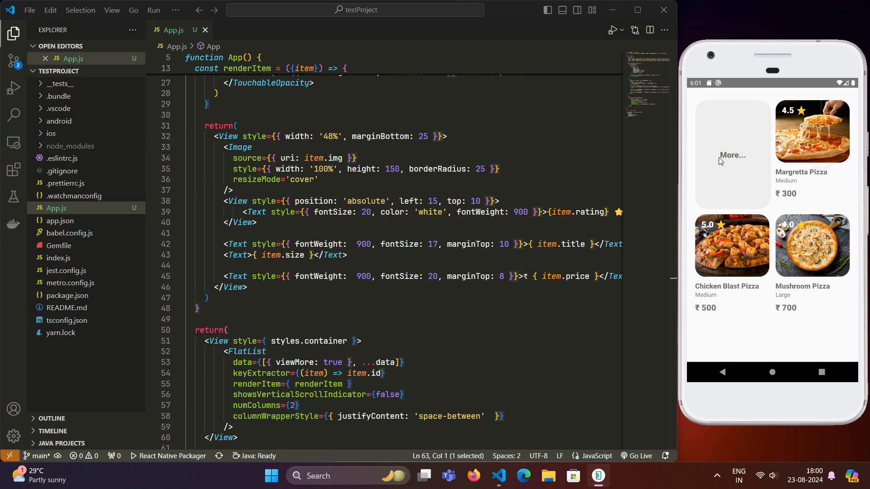
mouse_move(701, 251)
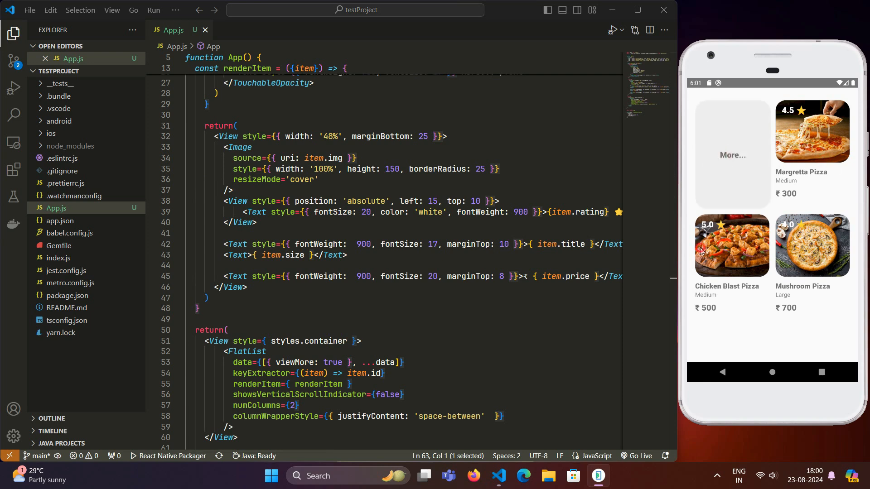
scroll("down", 3)
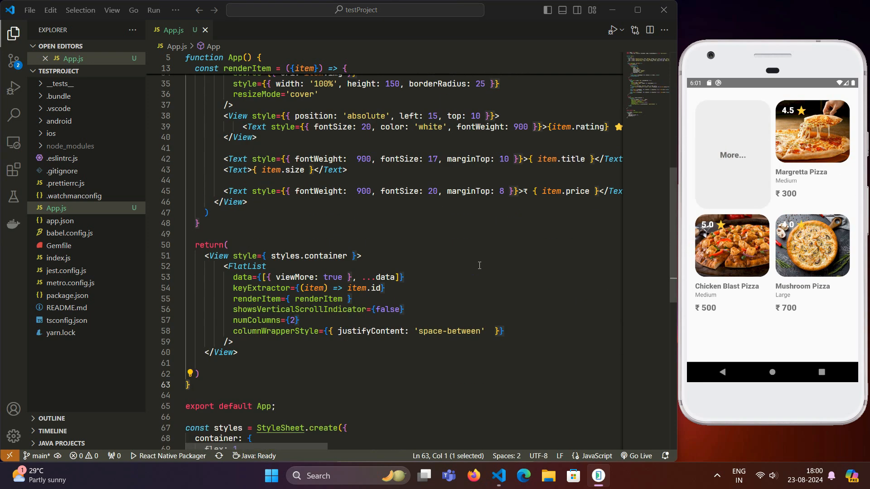
scroll("up", 3)
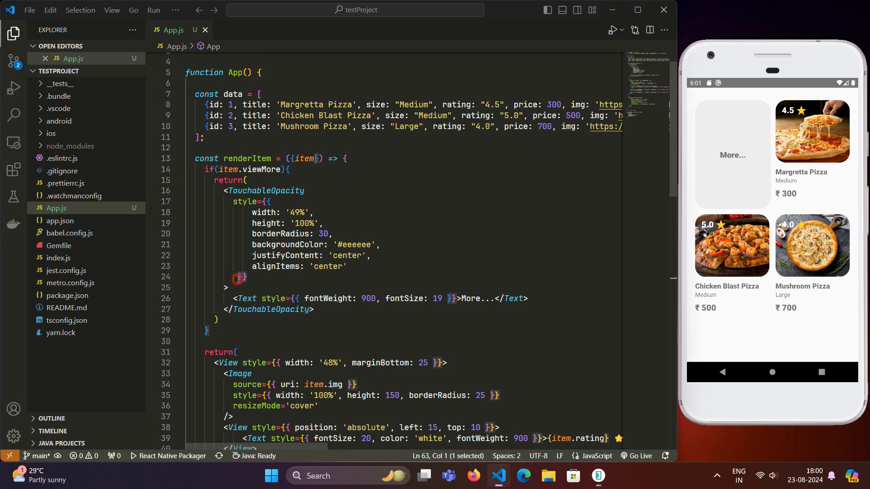
scroll("down", 3)
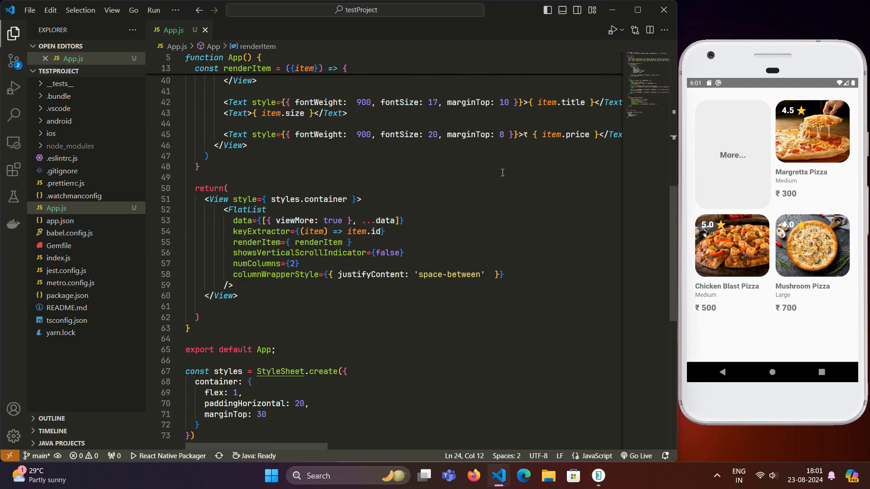
scroll("up", 3)
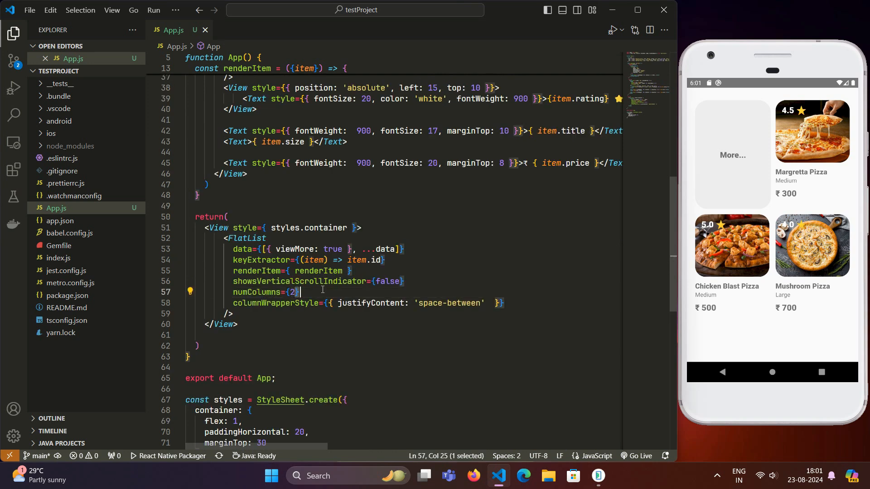
left_click(298, 293)
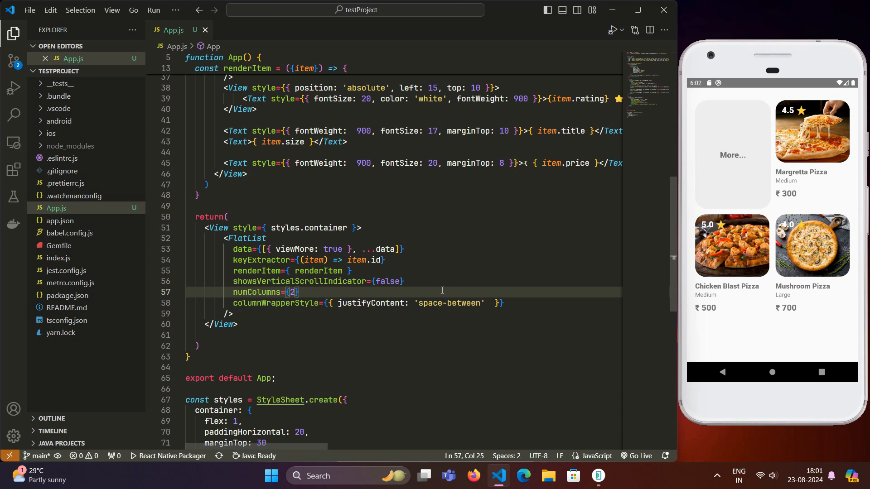
left_click(497, 302)
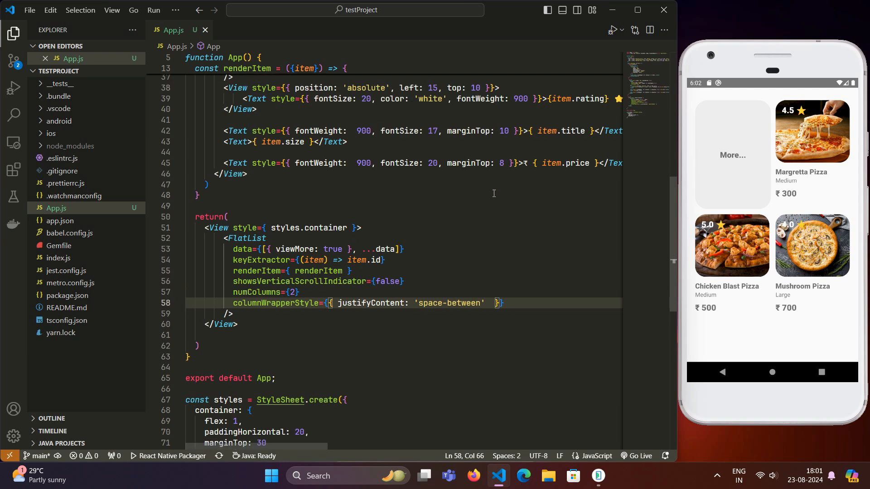
scroll("up", 3)
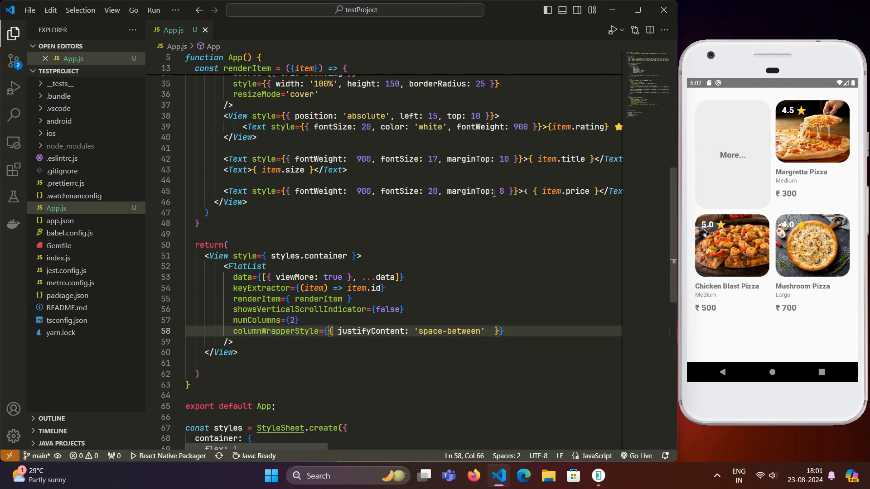
mouse_move(421, 251)
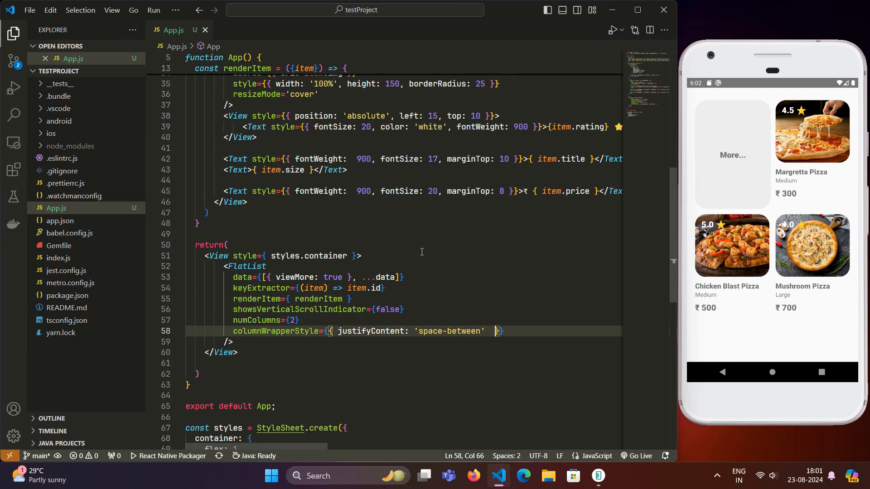
left_click(361, 256)
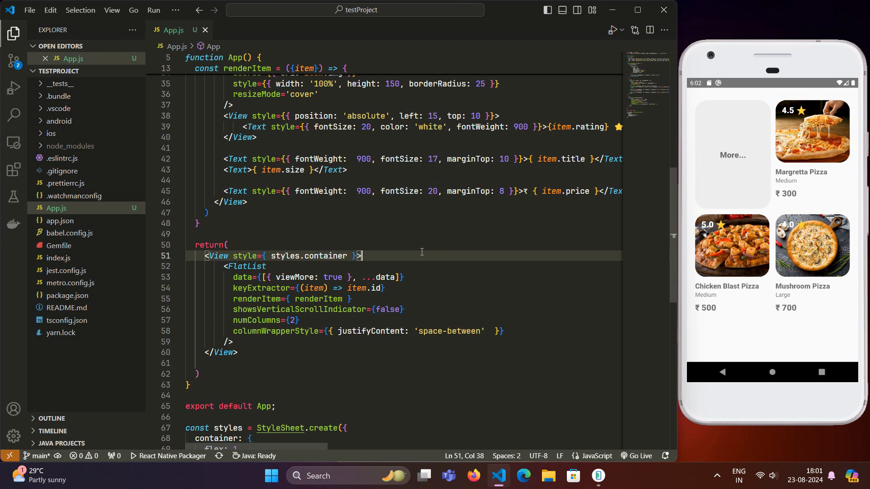
mouse_move(414, 260)
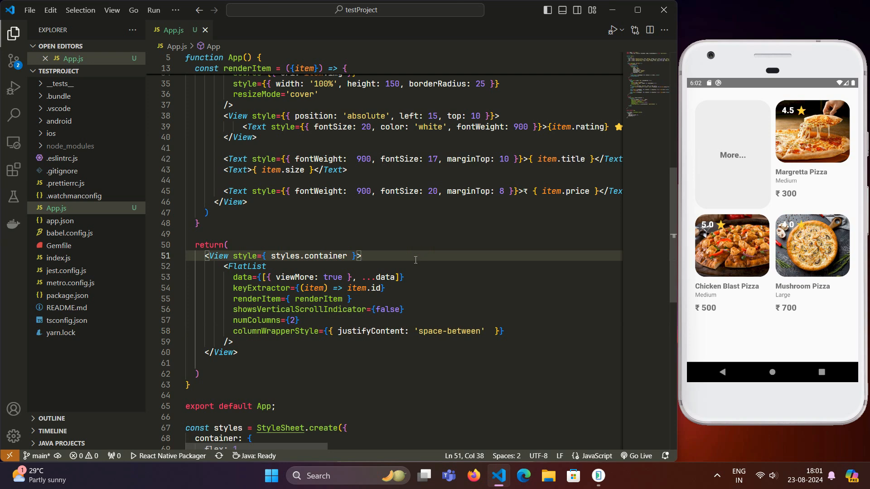
left_click(417, 374)
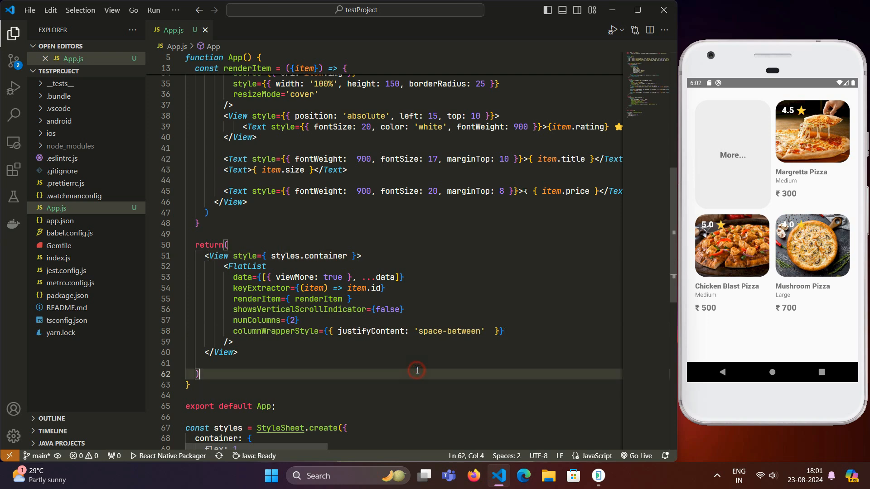
scroll("down", 3)
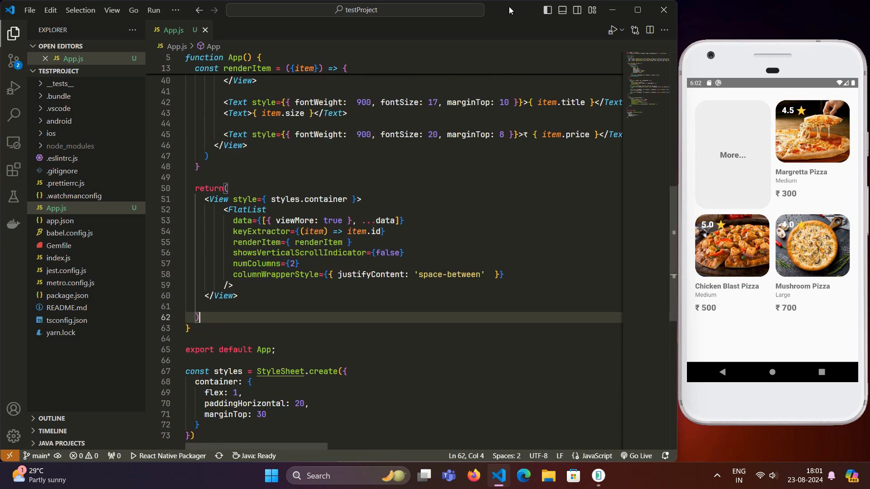
scroll("down", 3)
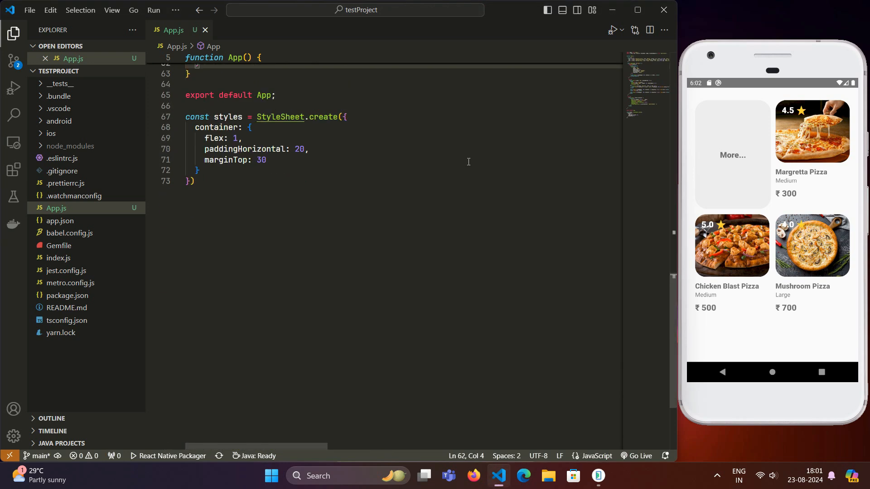